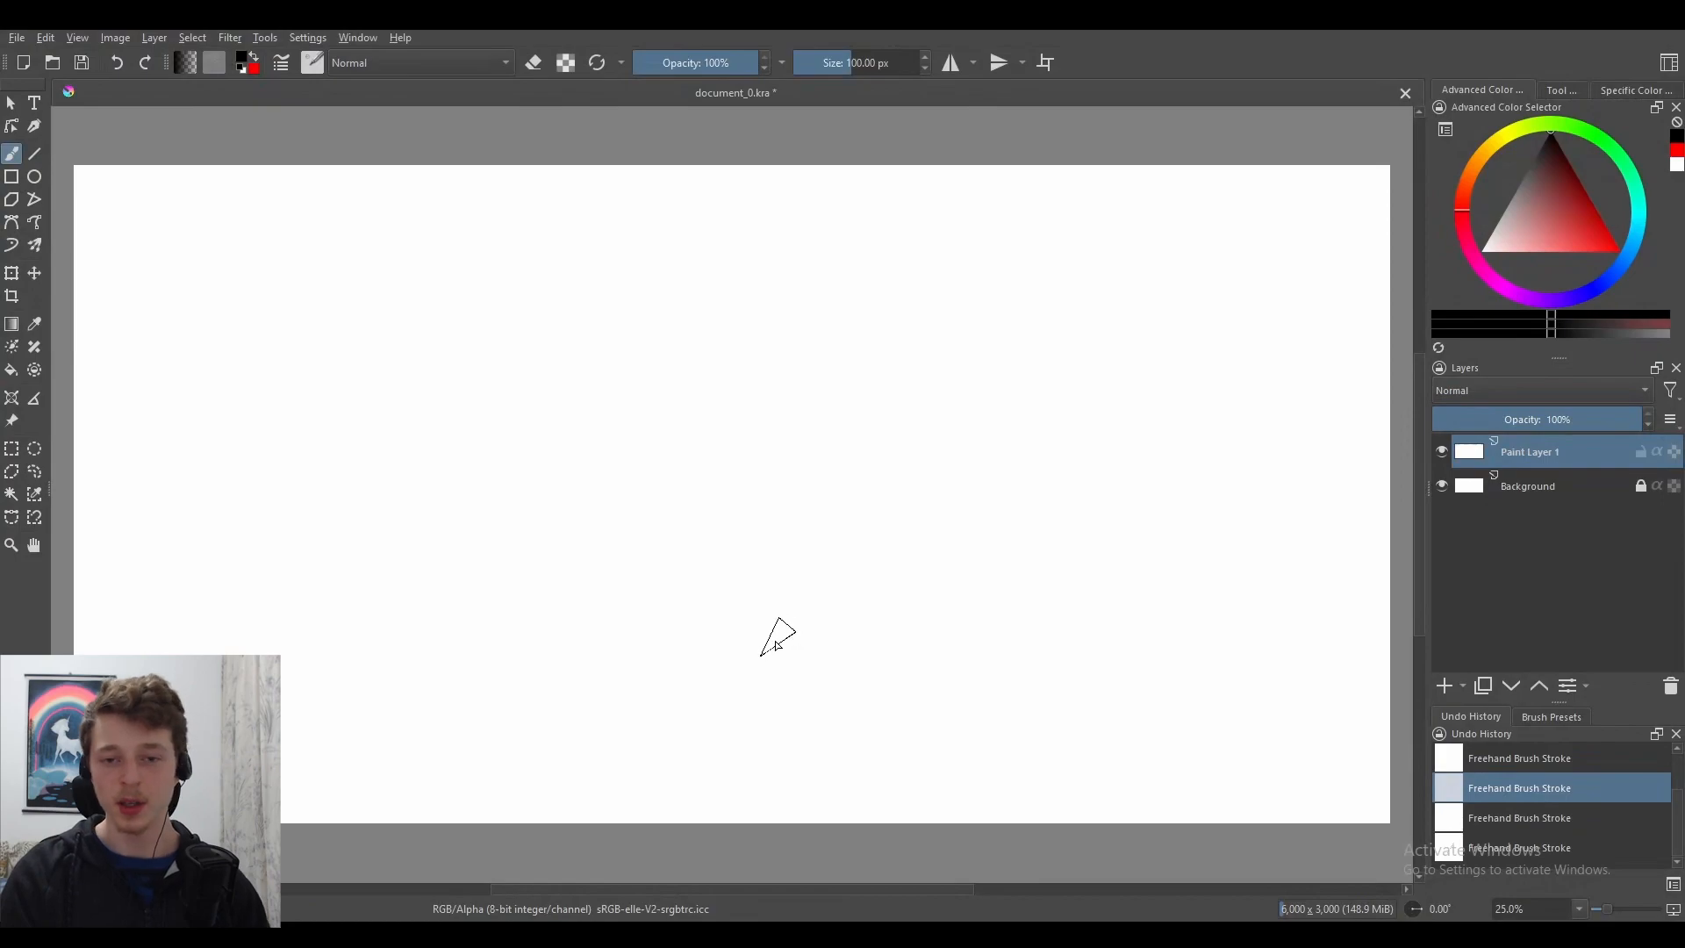
mouse_move(790, 618)
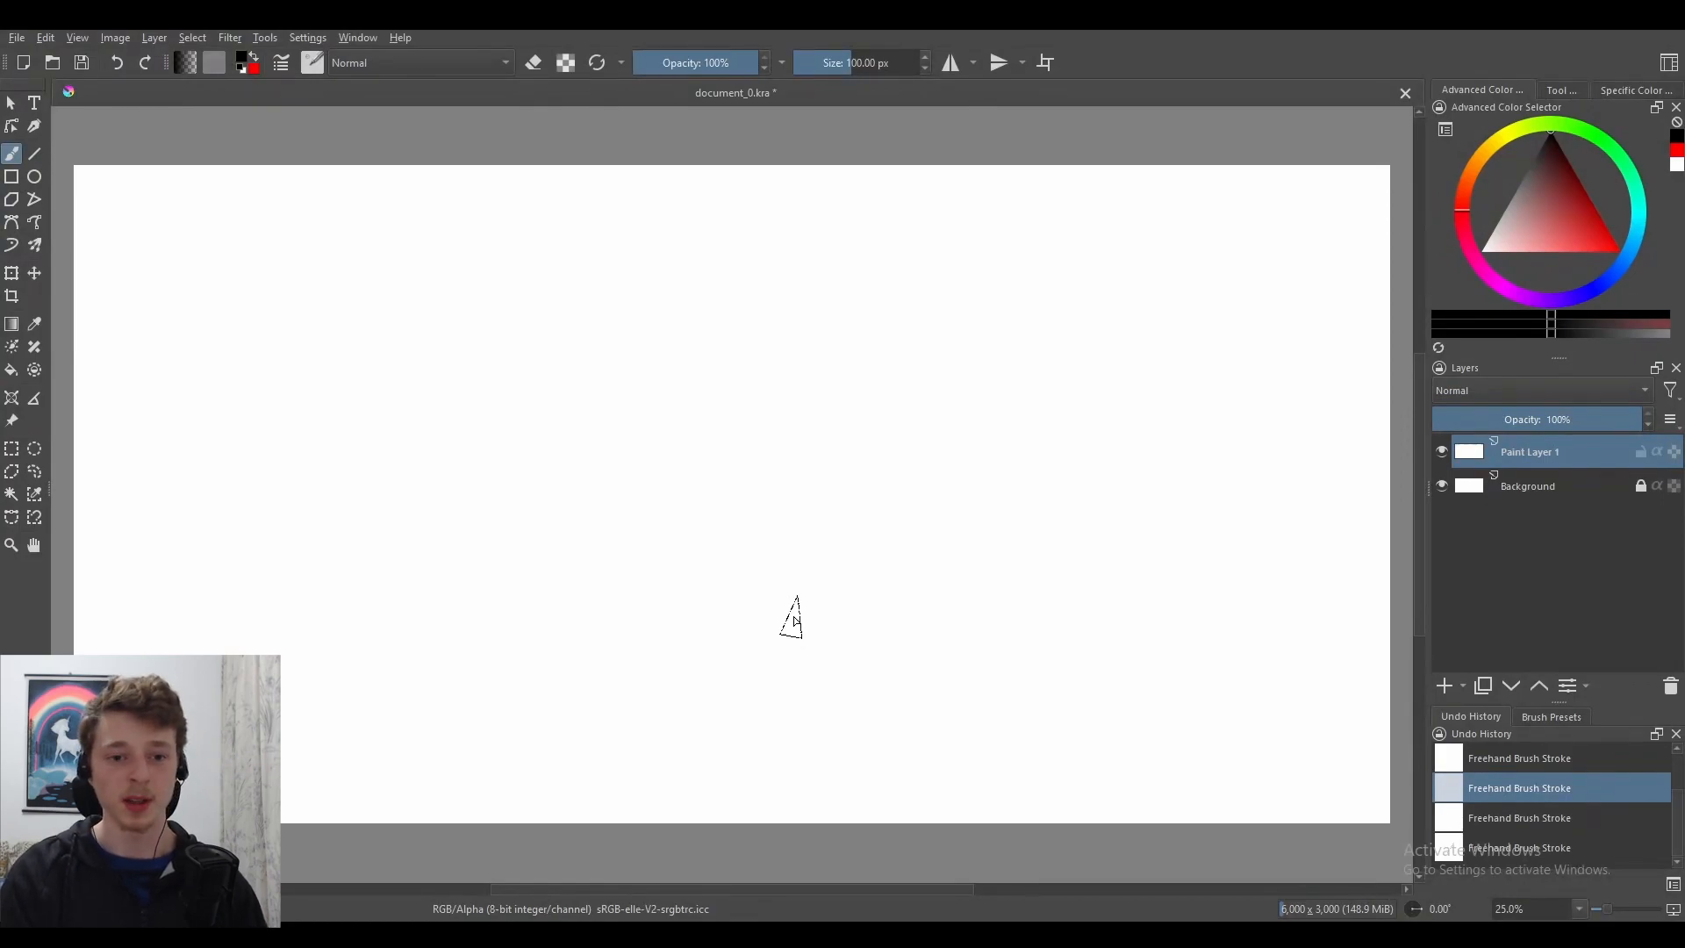
mouse_move(826, 582)
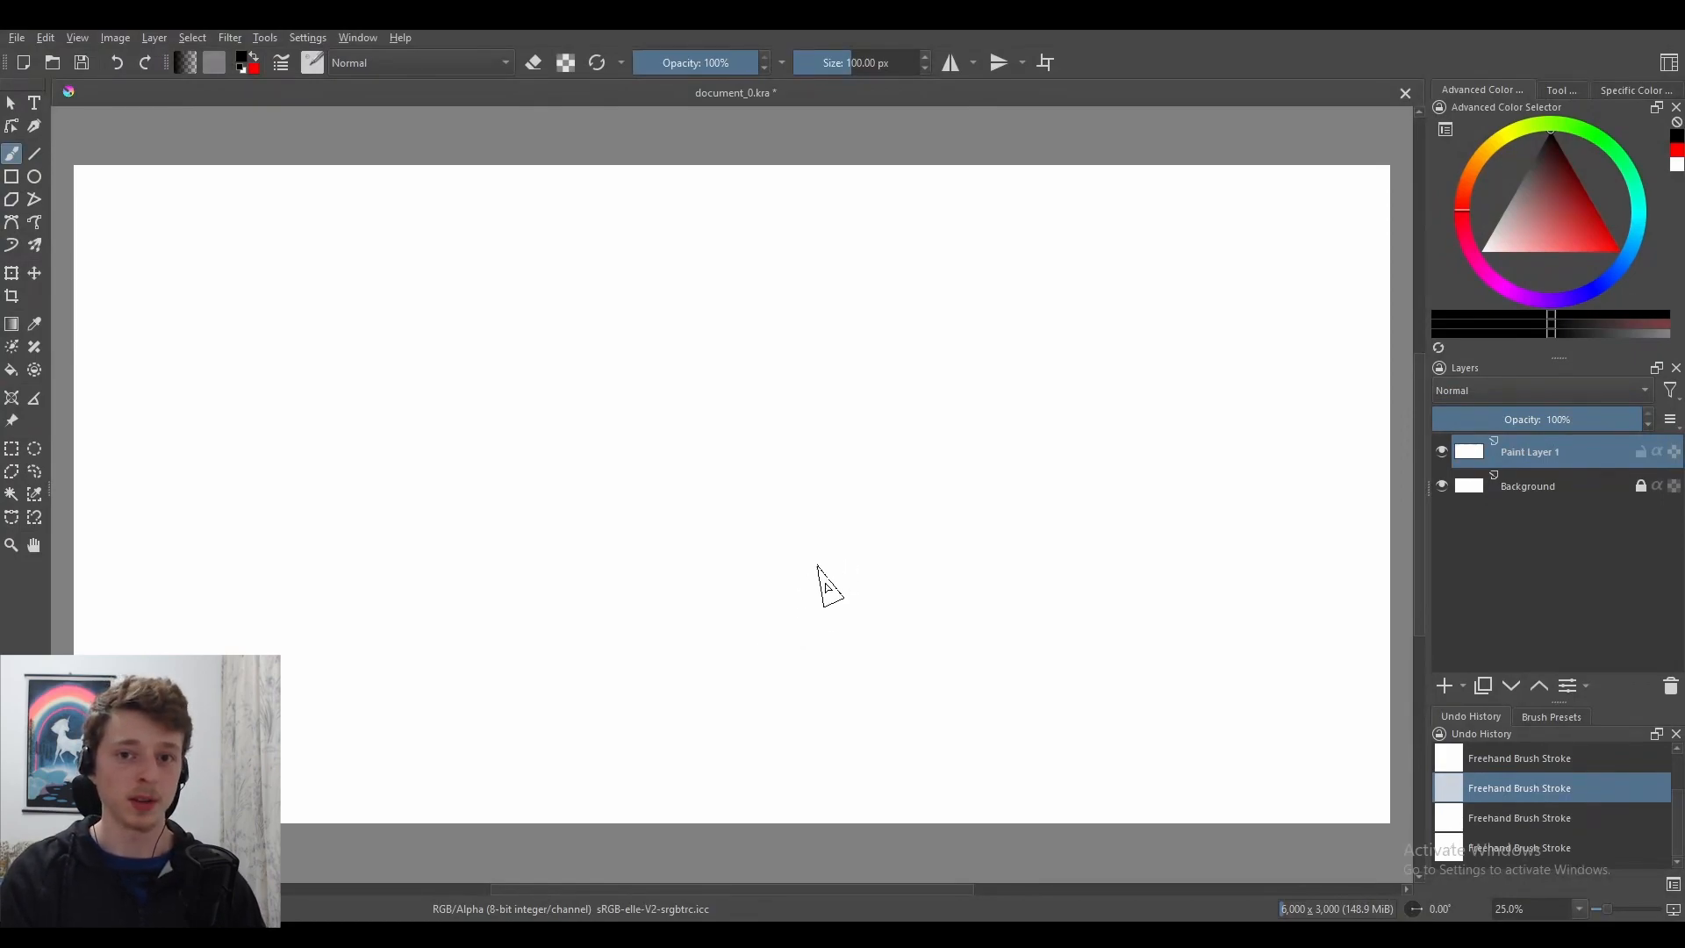
mouse_move(888, 567)
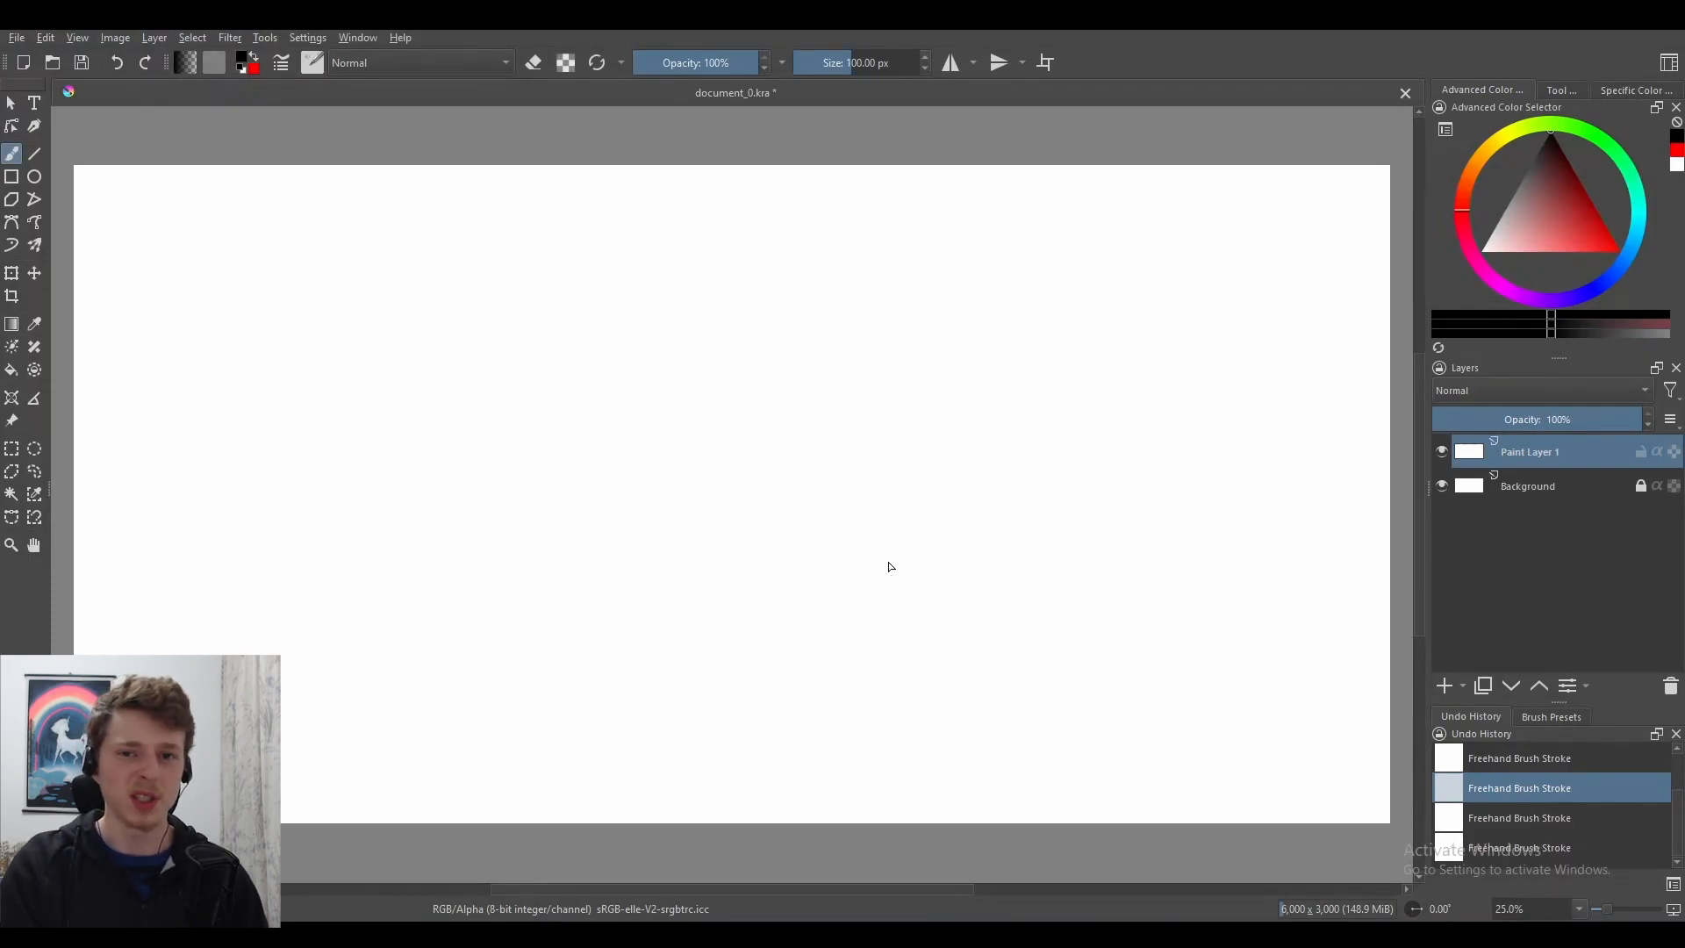
mouse_move(760, 301)
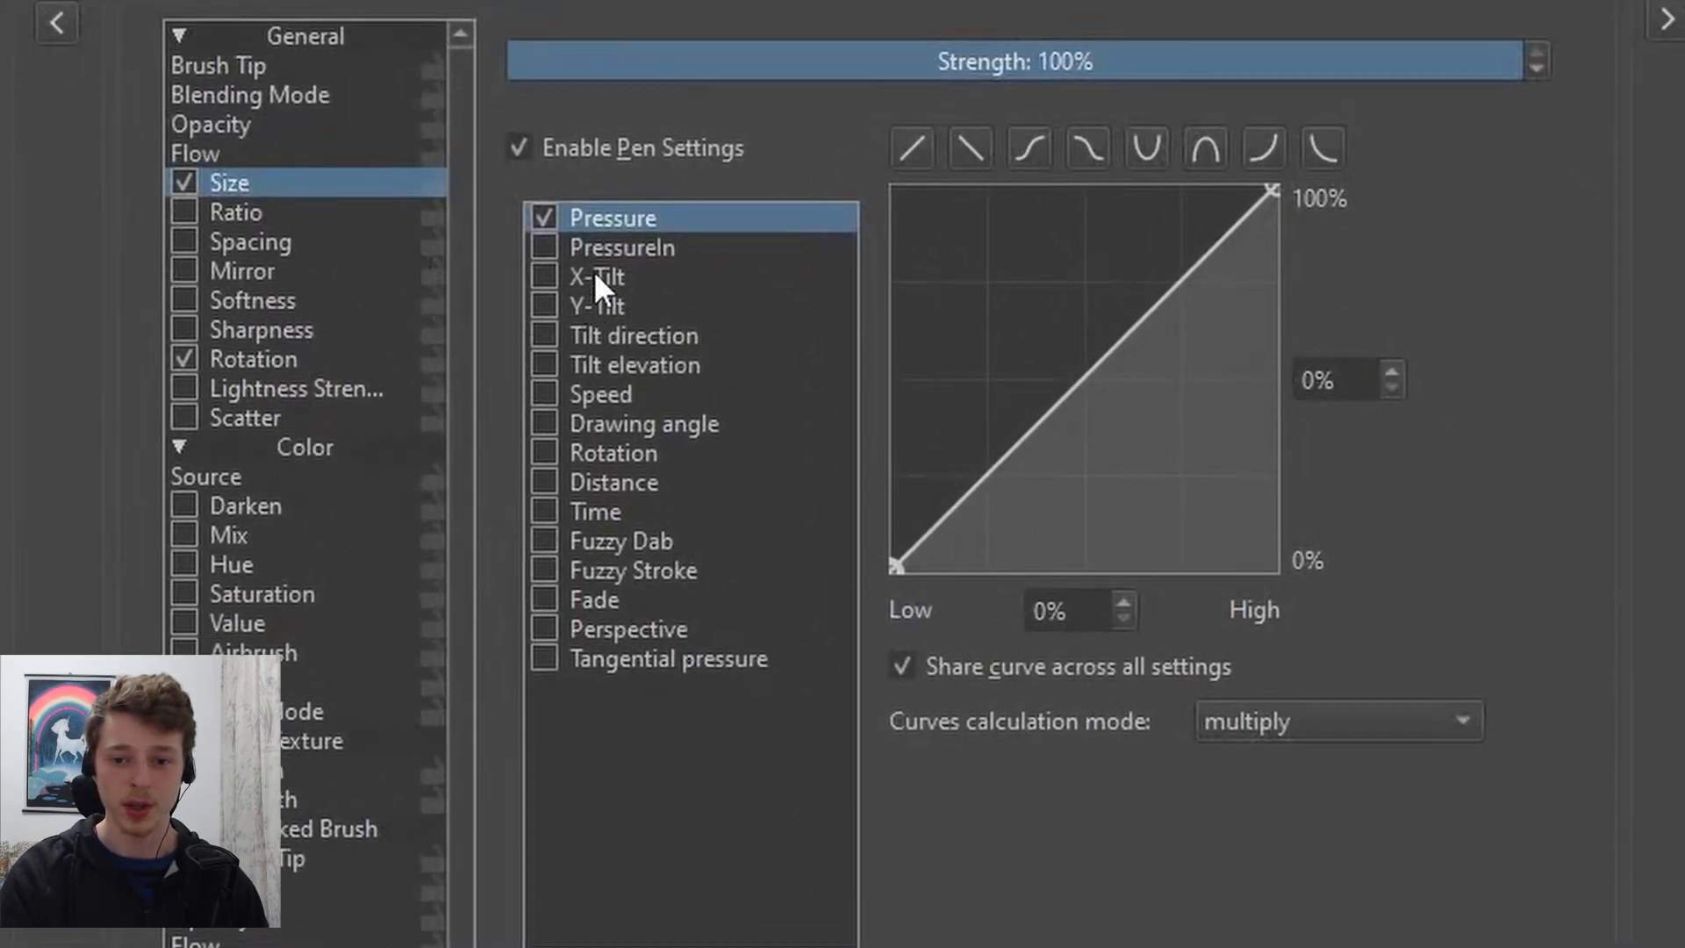
Sketch a faint thin diagonal line from lower left toward the canvas centre-top.
click(214, 123)
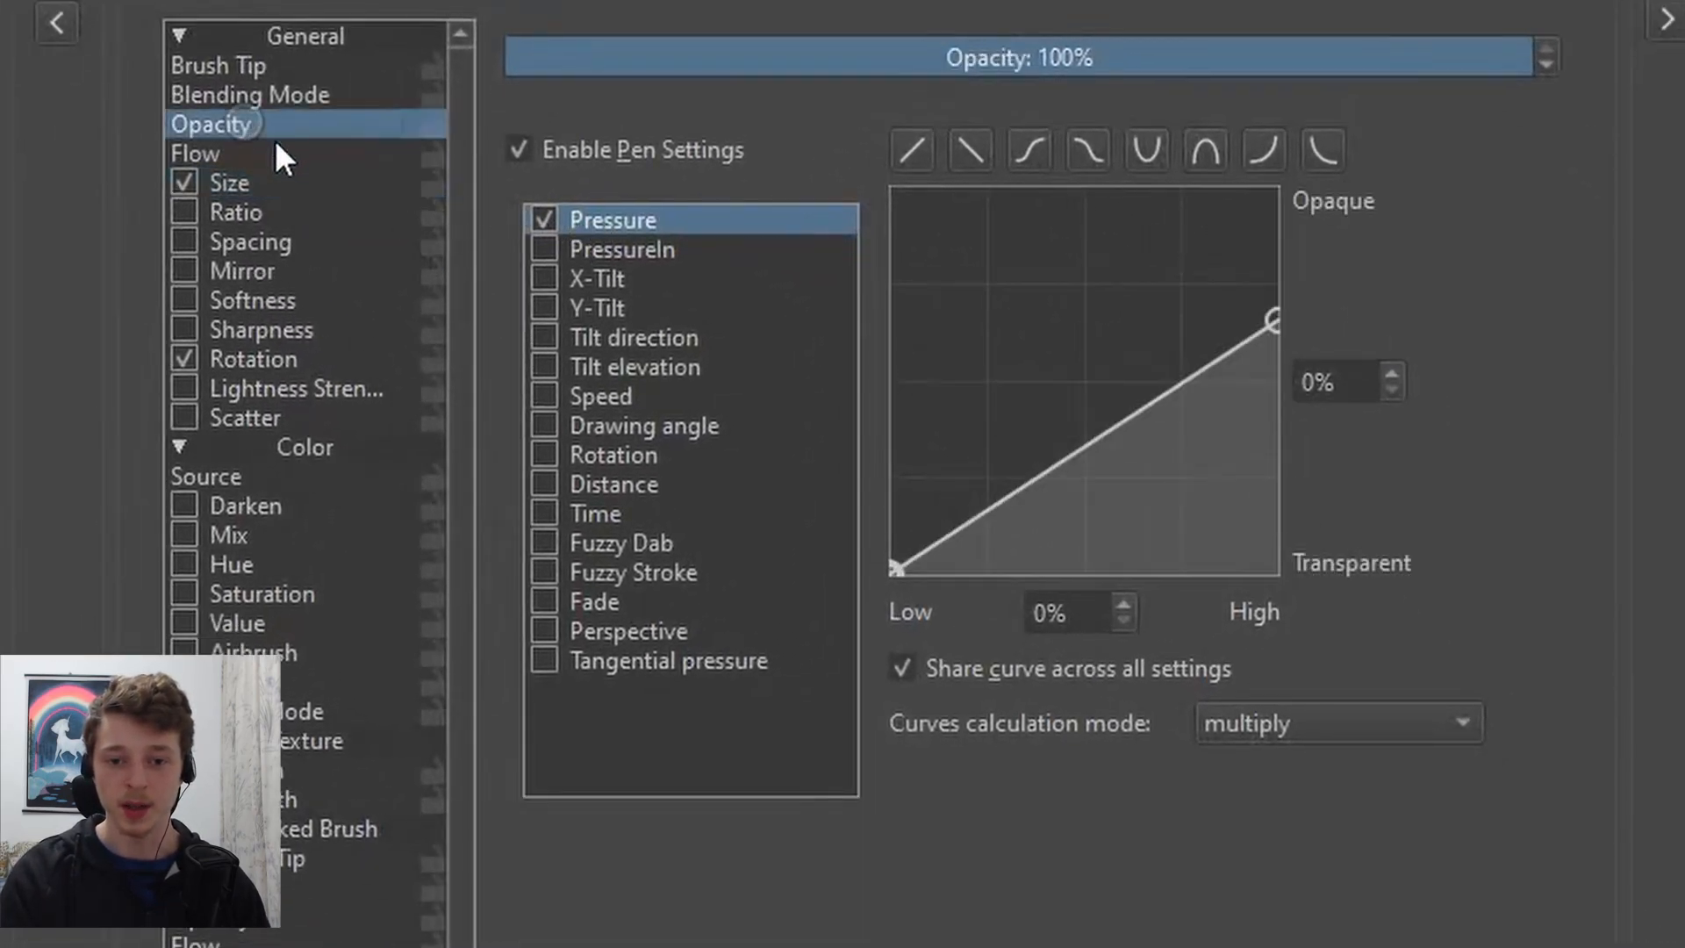
mouse_move(575, 221)
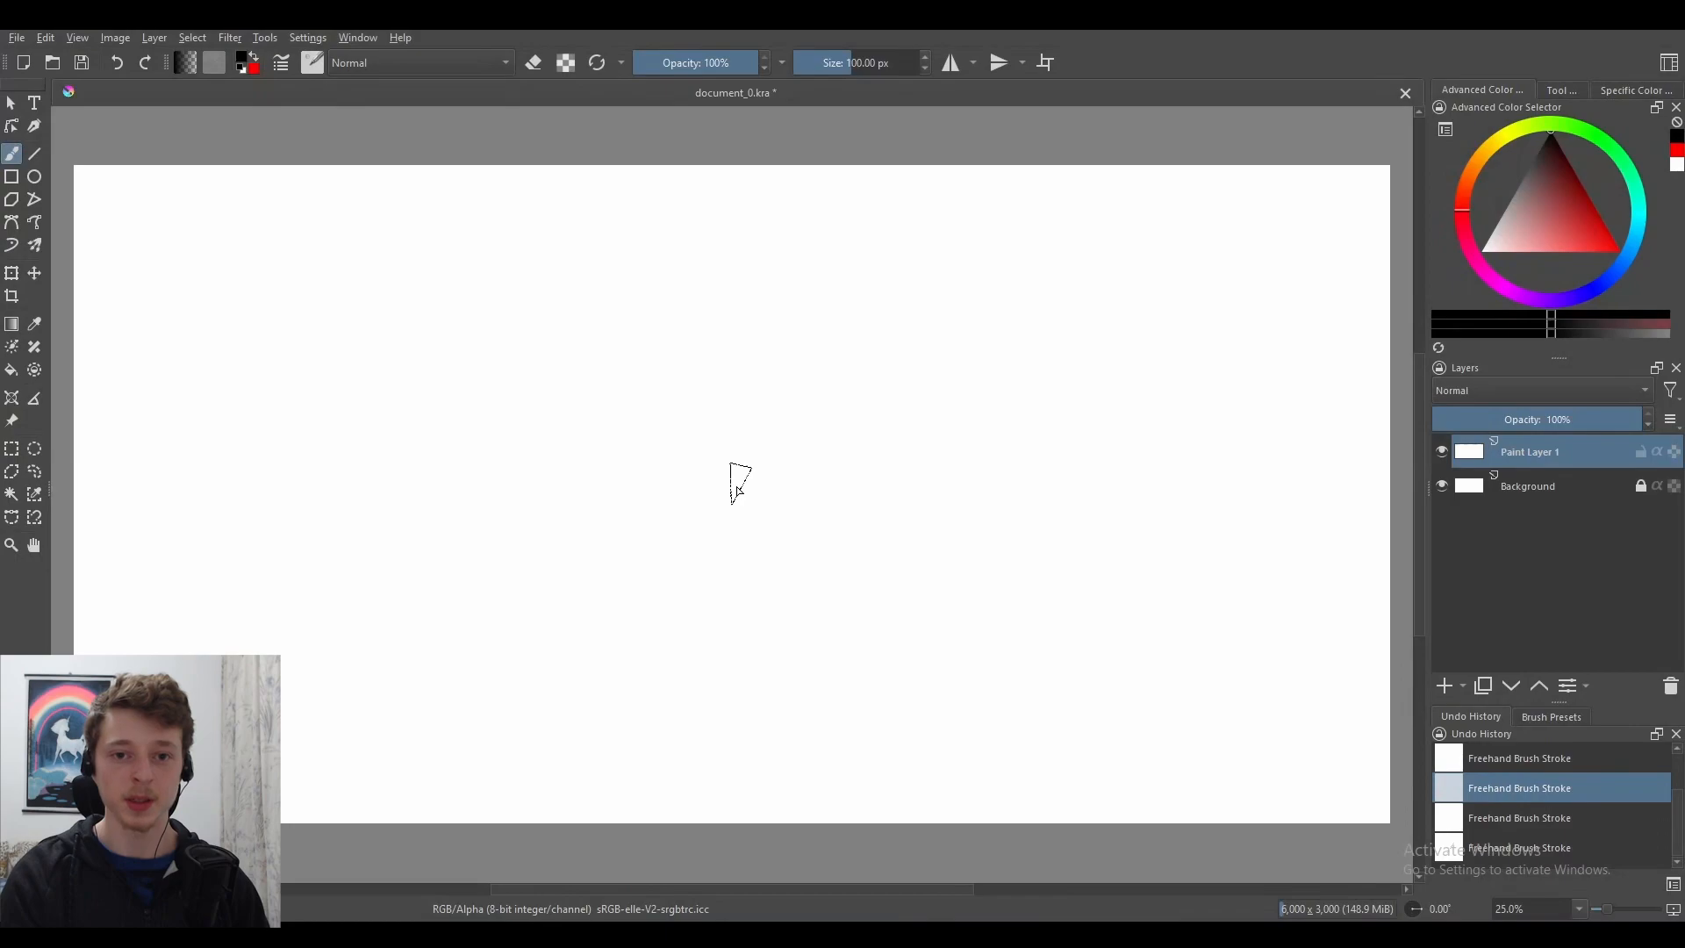
mouse_move(417, 572)
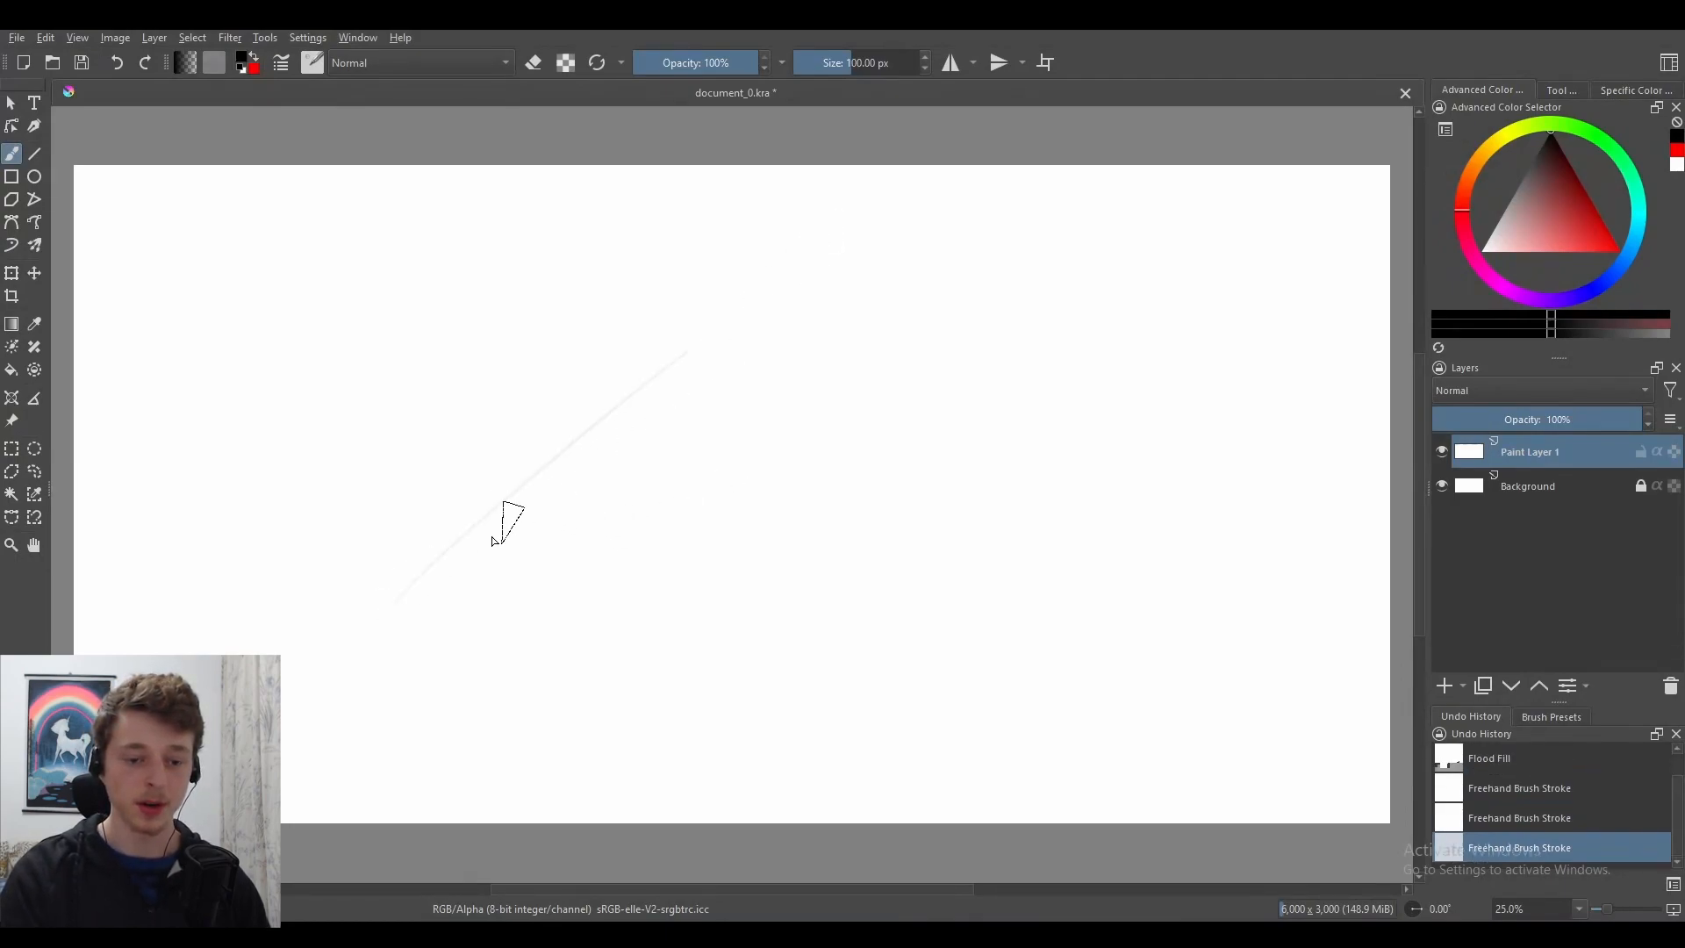
mouse_move(506, 527)
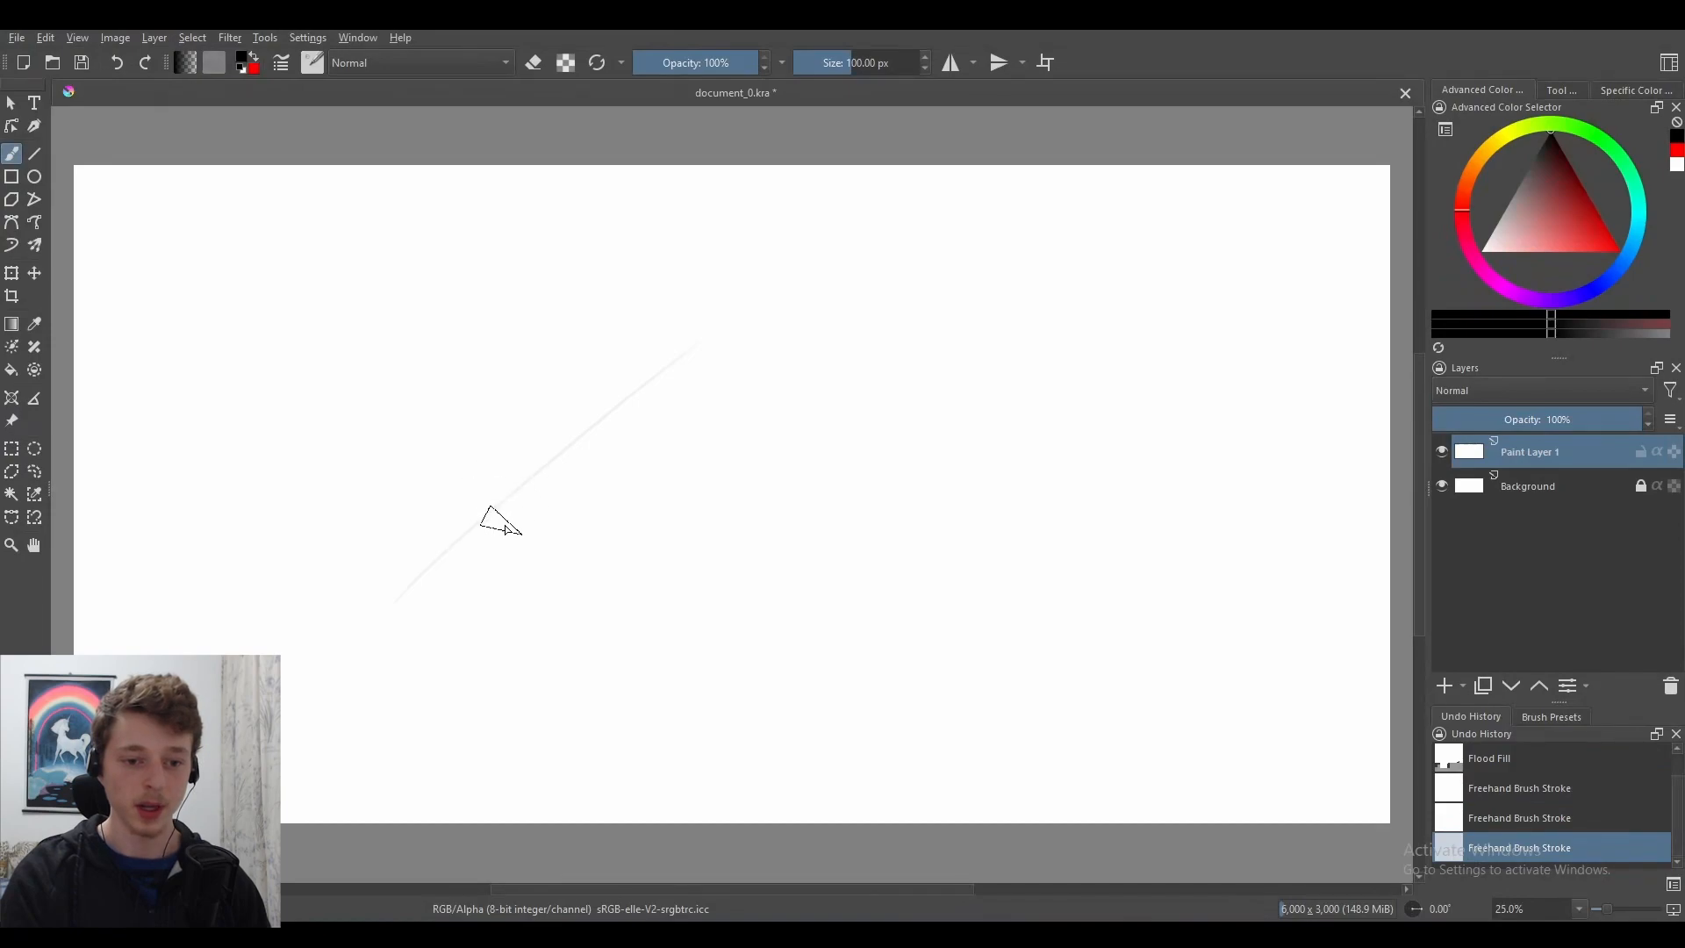
mouse_move(596, 617)
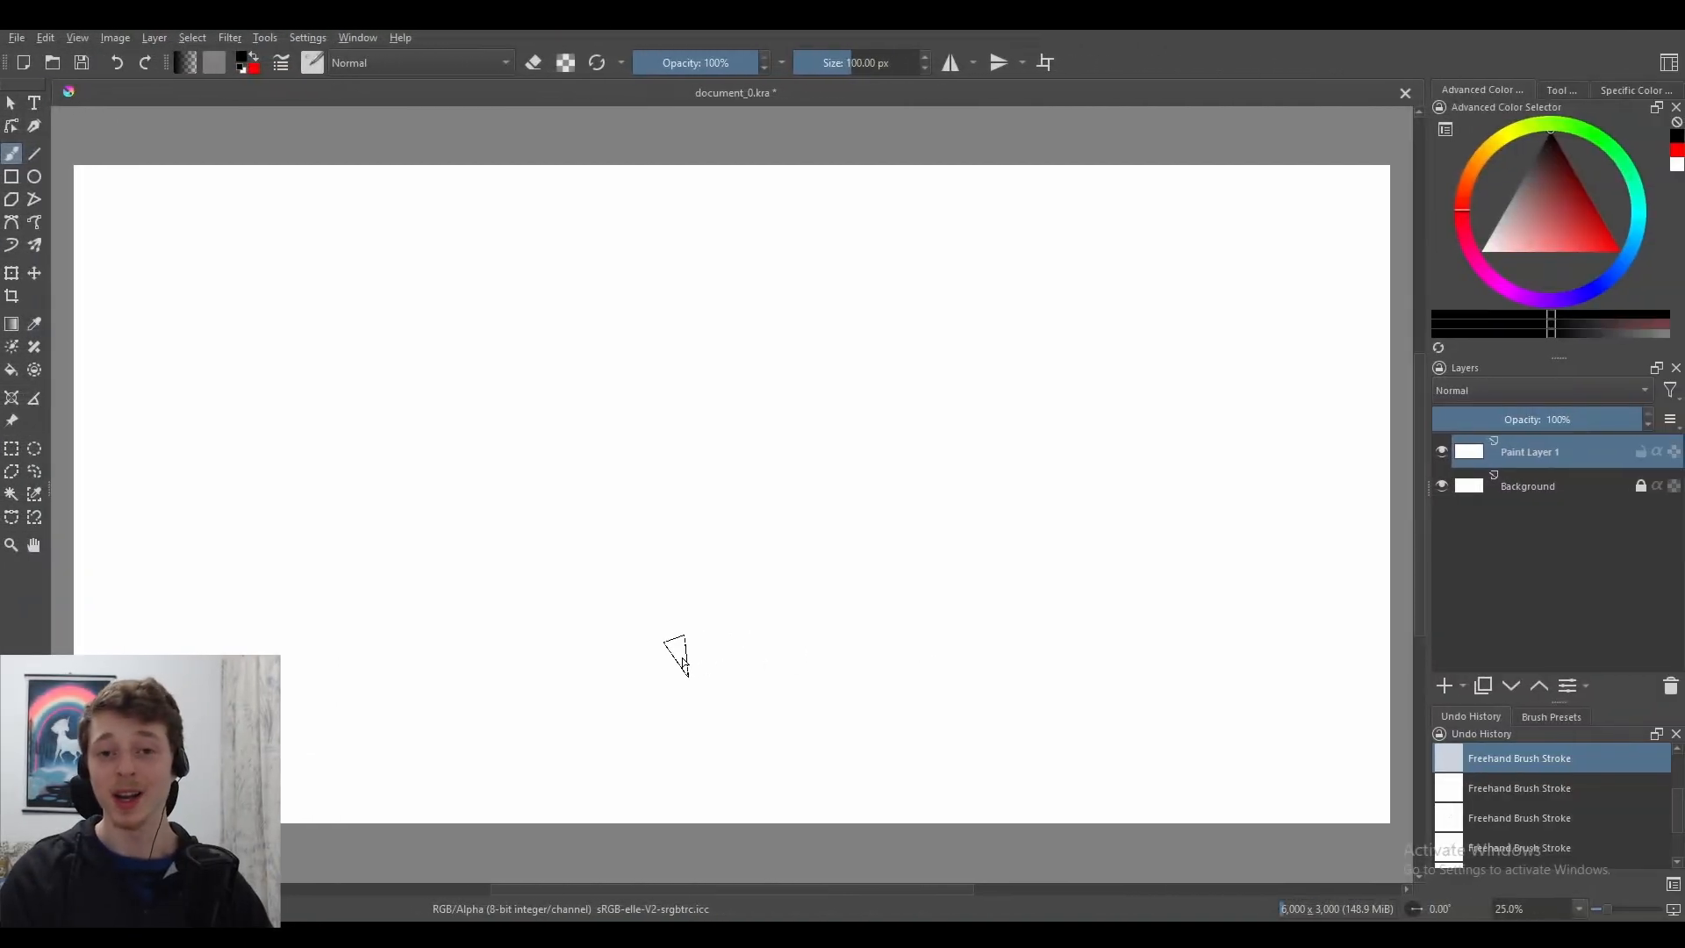
mouse_move(645, 417)
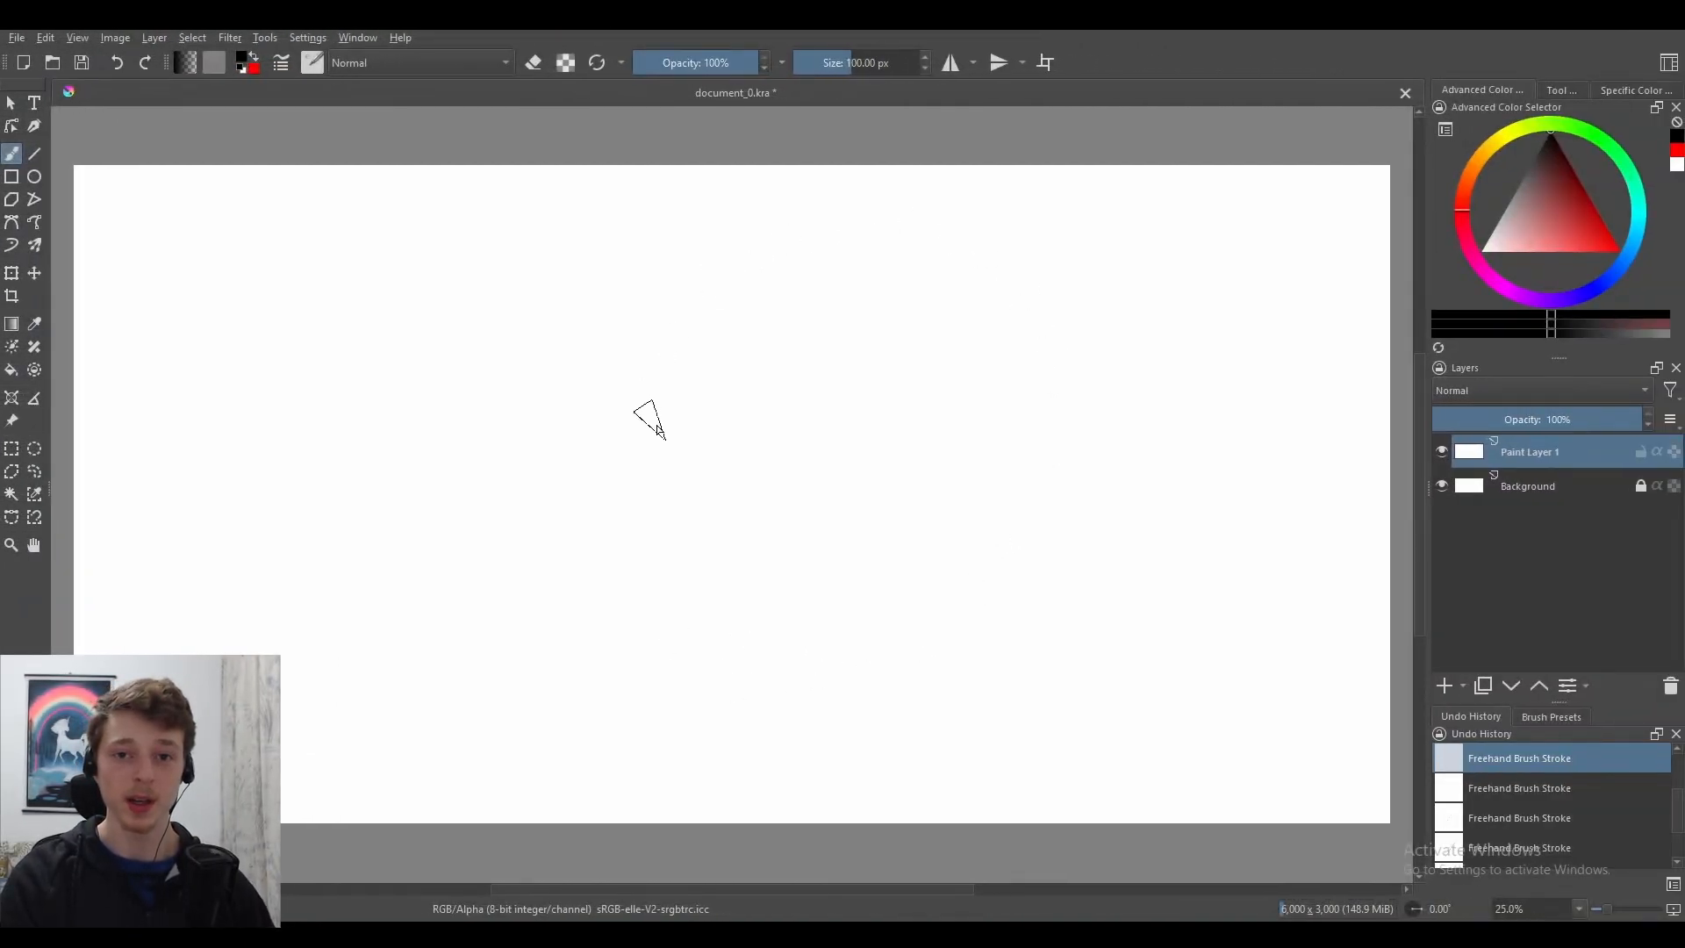
mouse_move(704, 405)
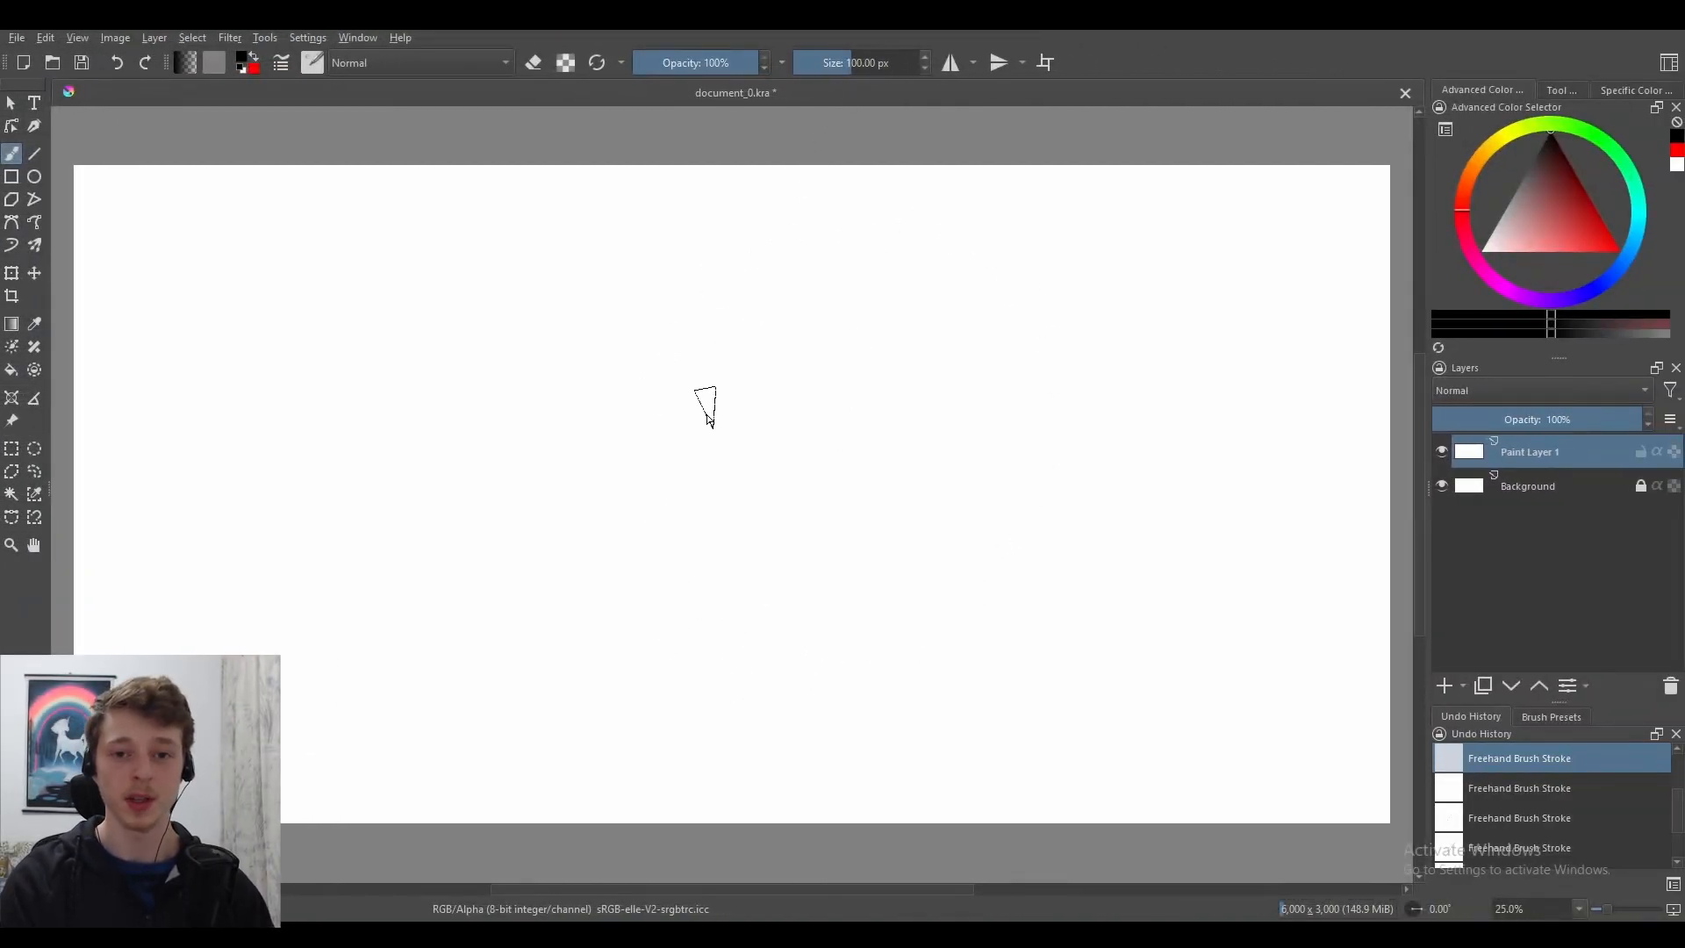
mouse_move(541, 636)
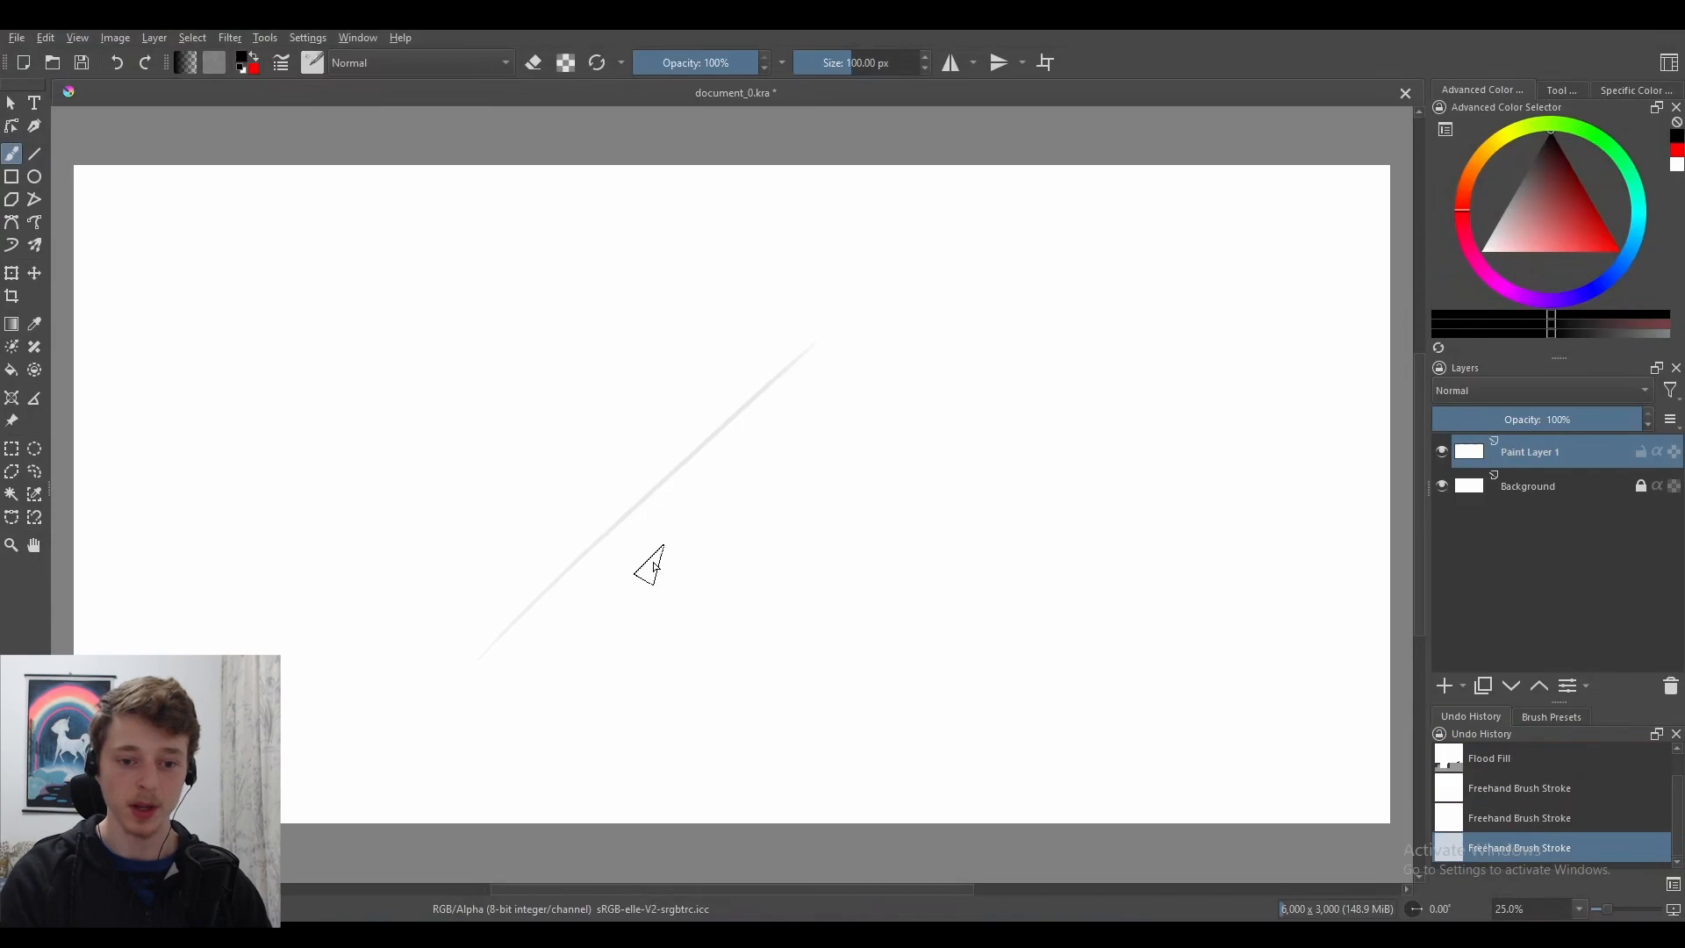
mouse_move(739, 619)
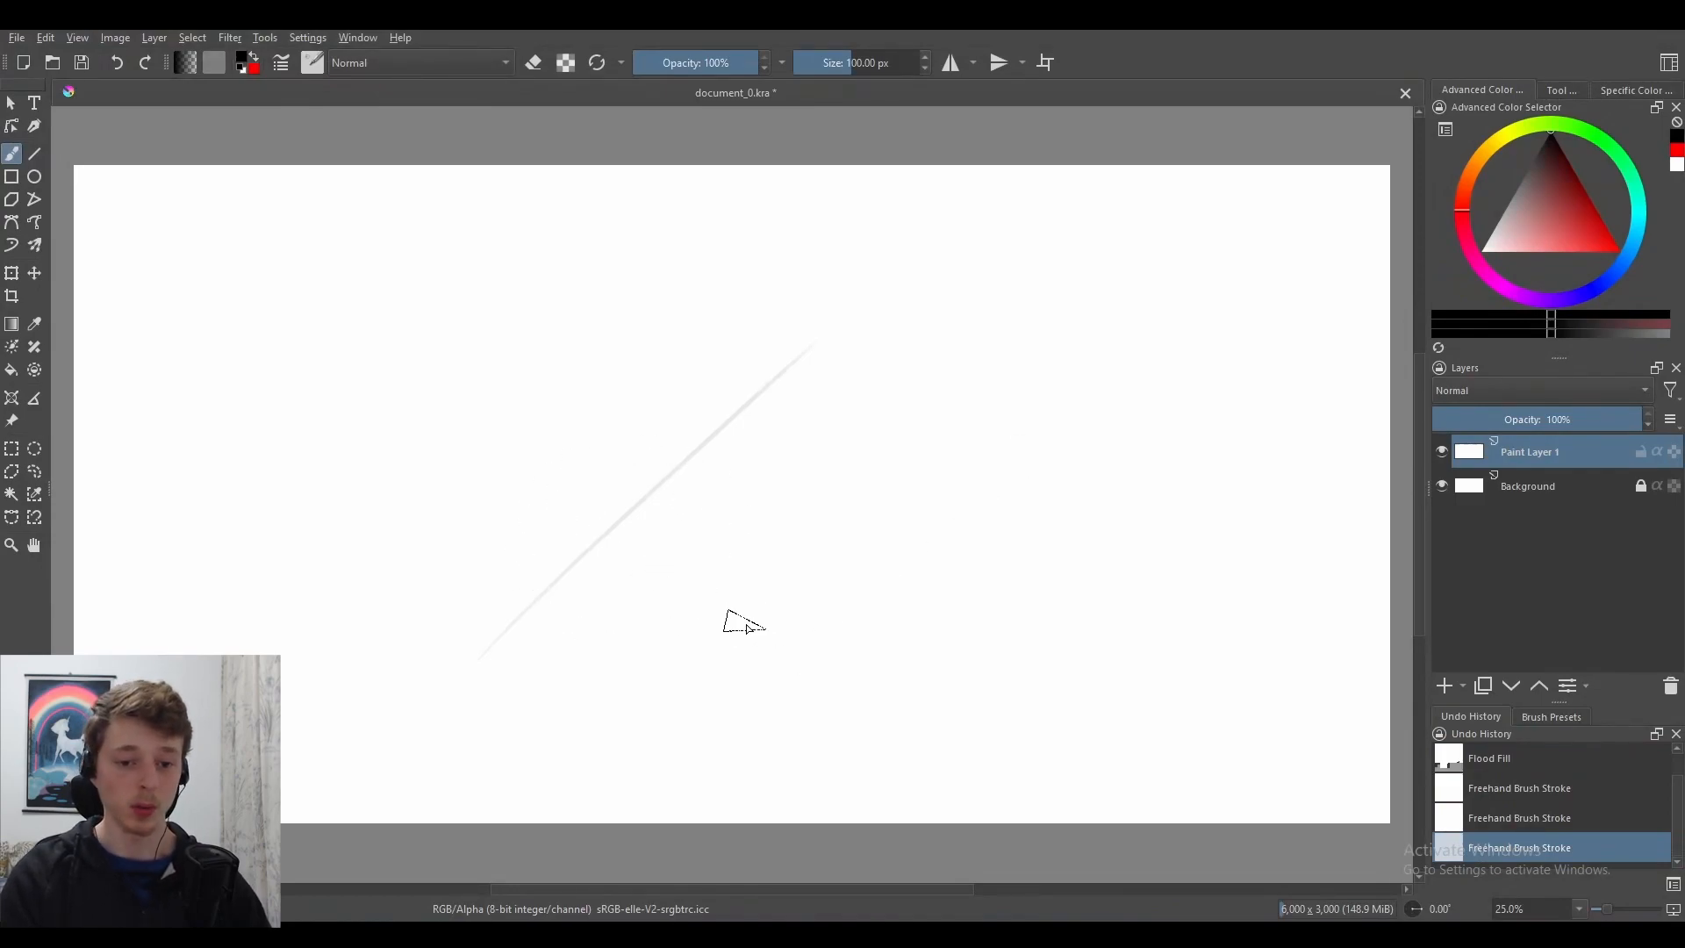
mouse_move(738, 631)
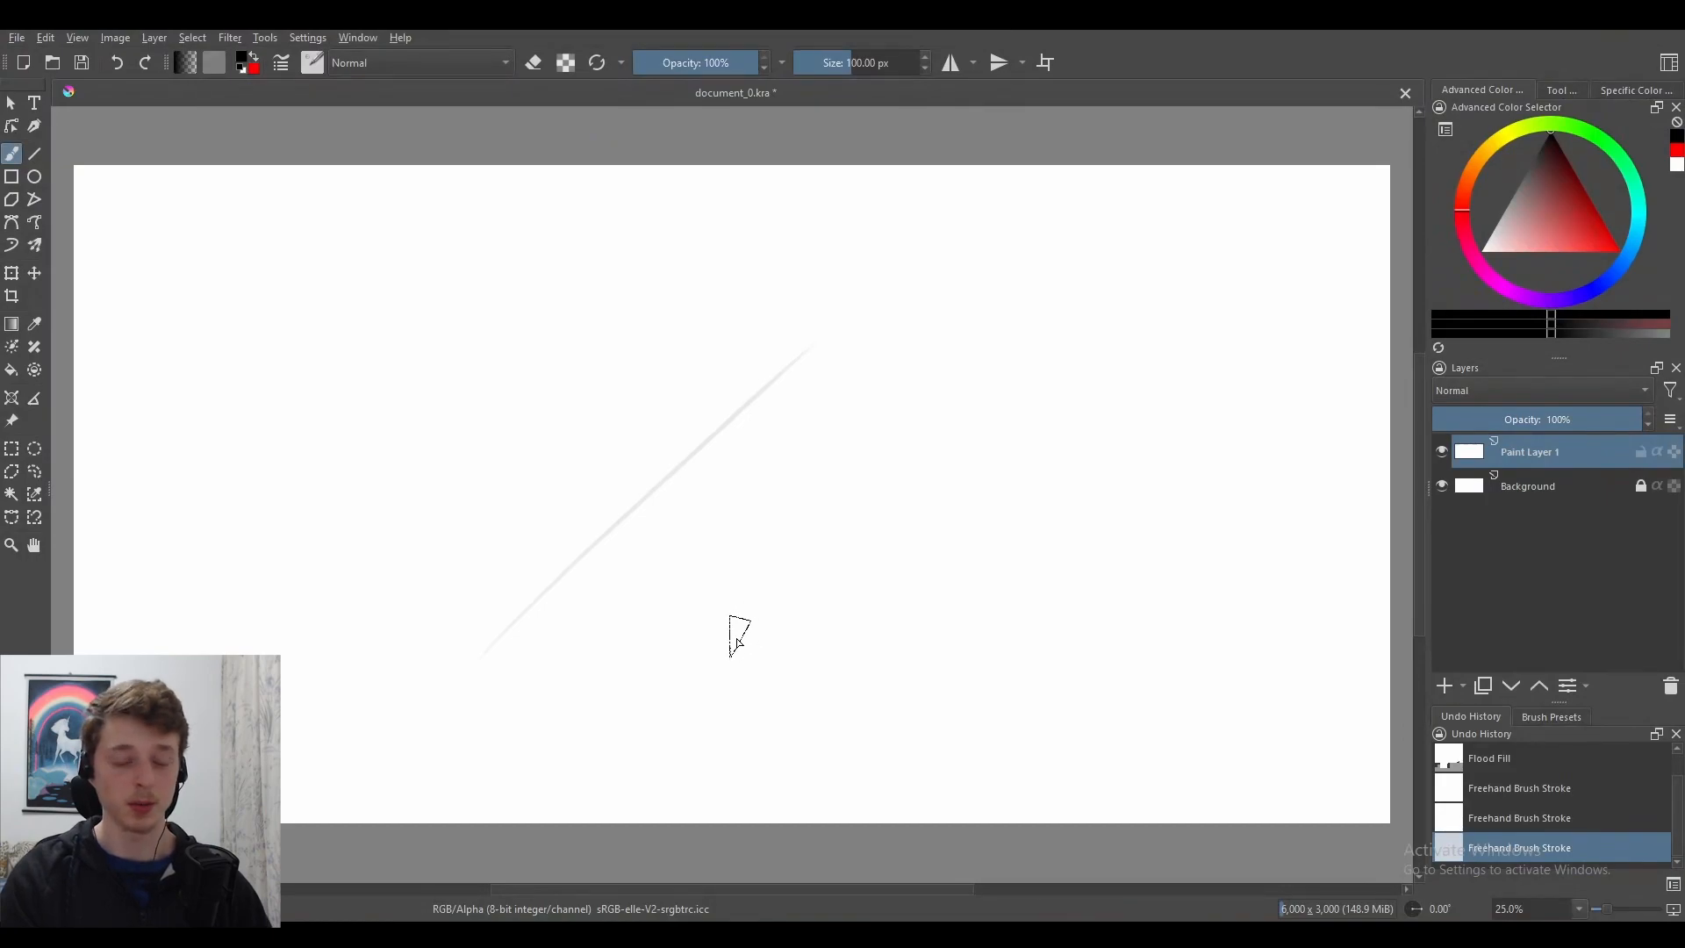
mouse_move(668, 689)
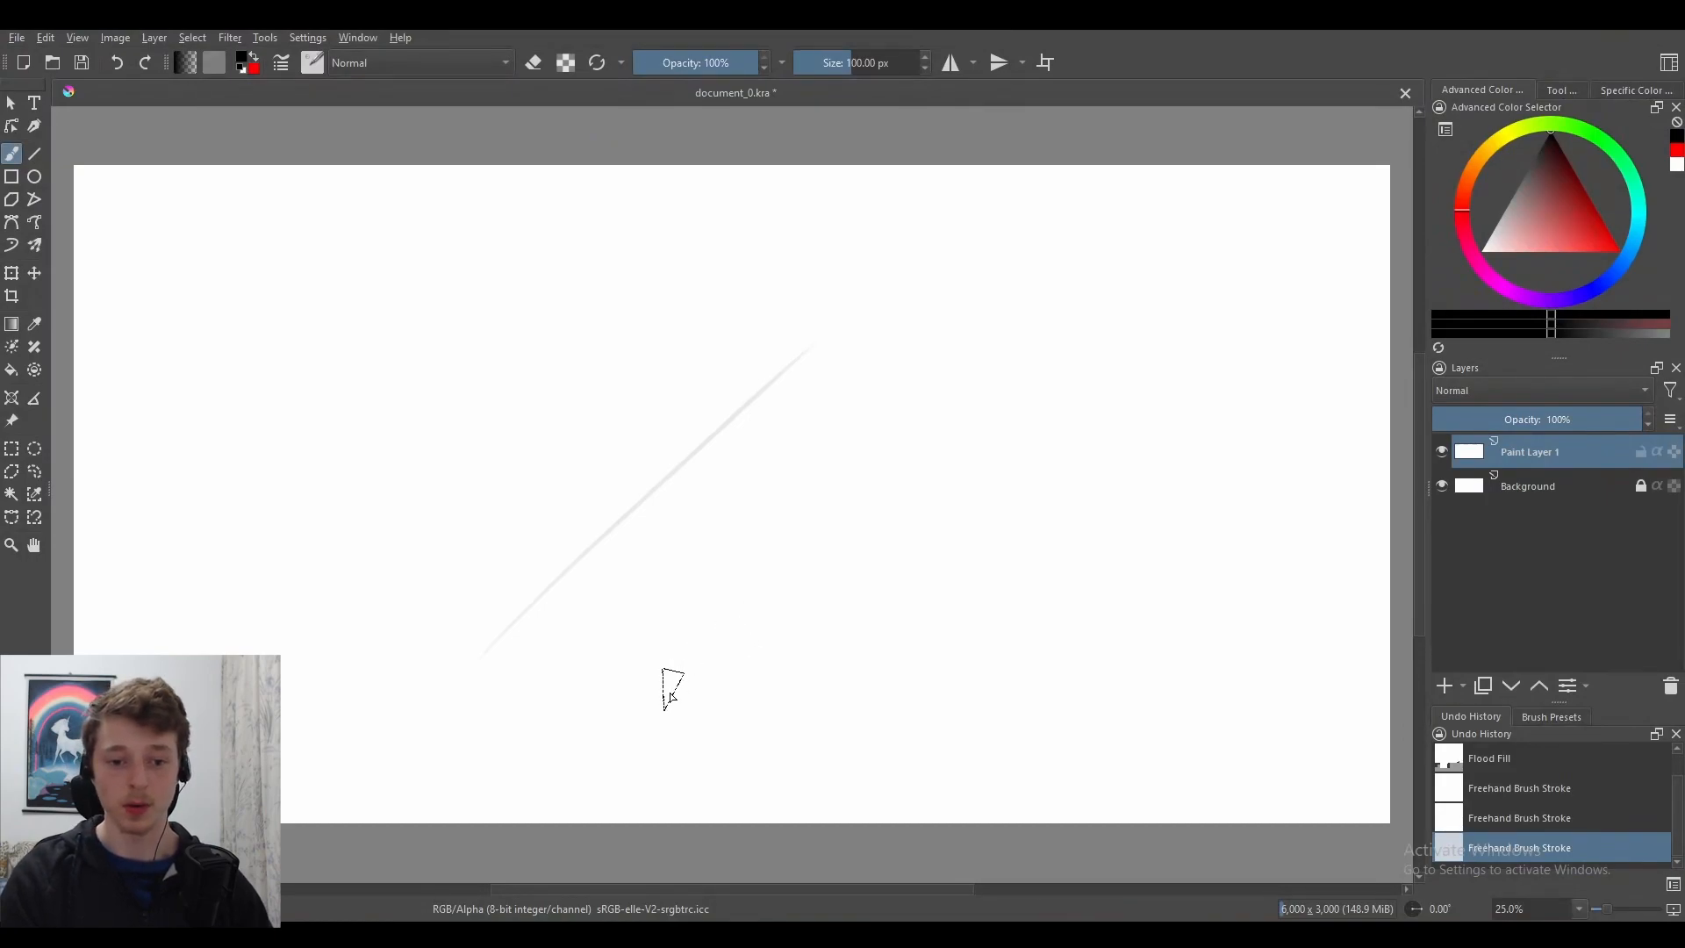
mouse_move(649, 714)
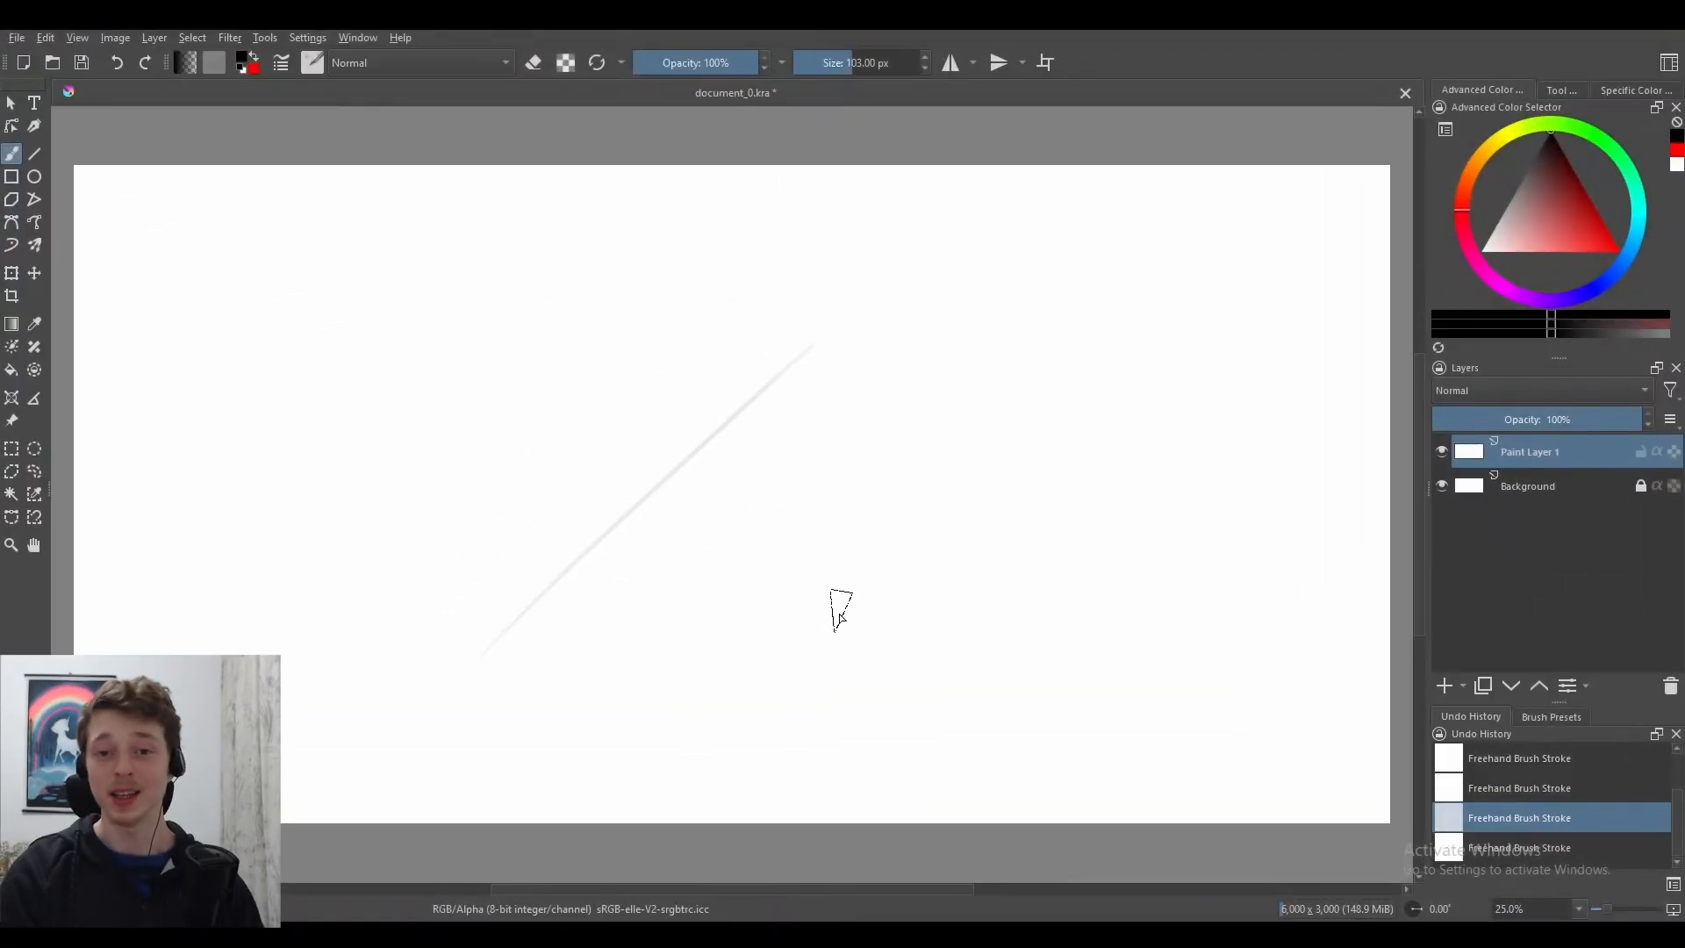
mouse_move(858, 500)
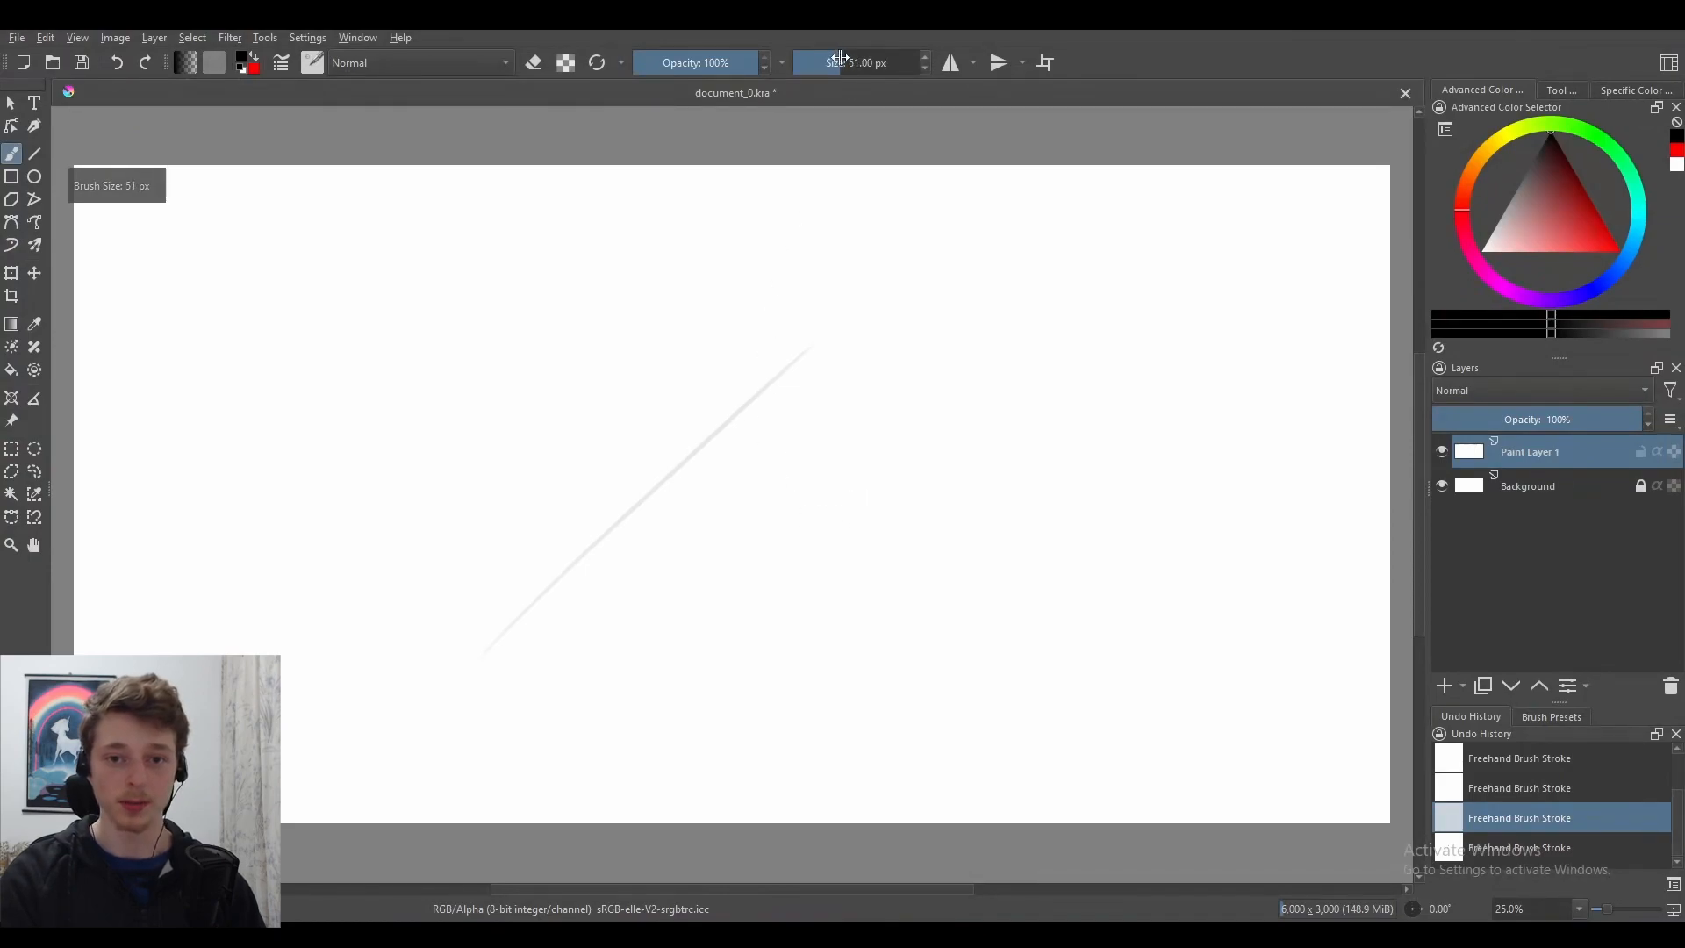
mouse_move(858, 314)
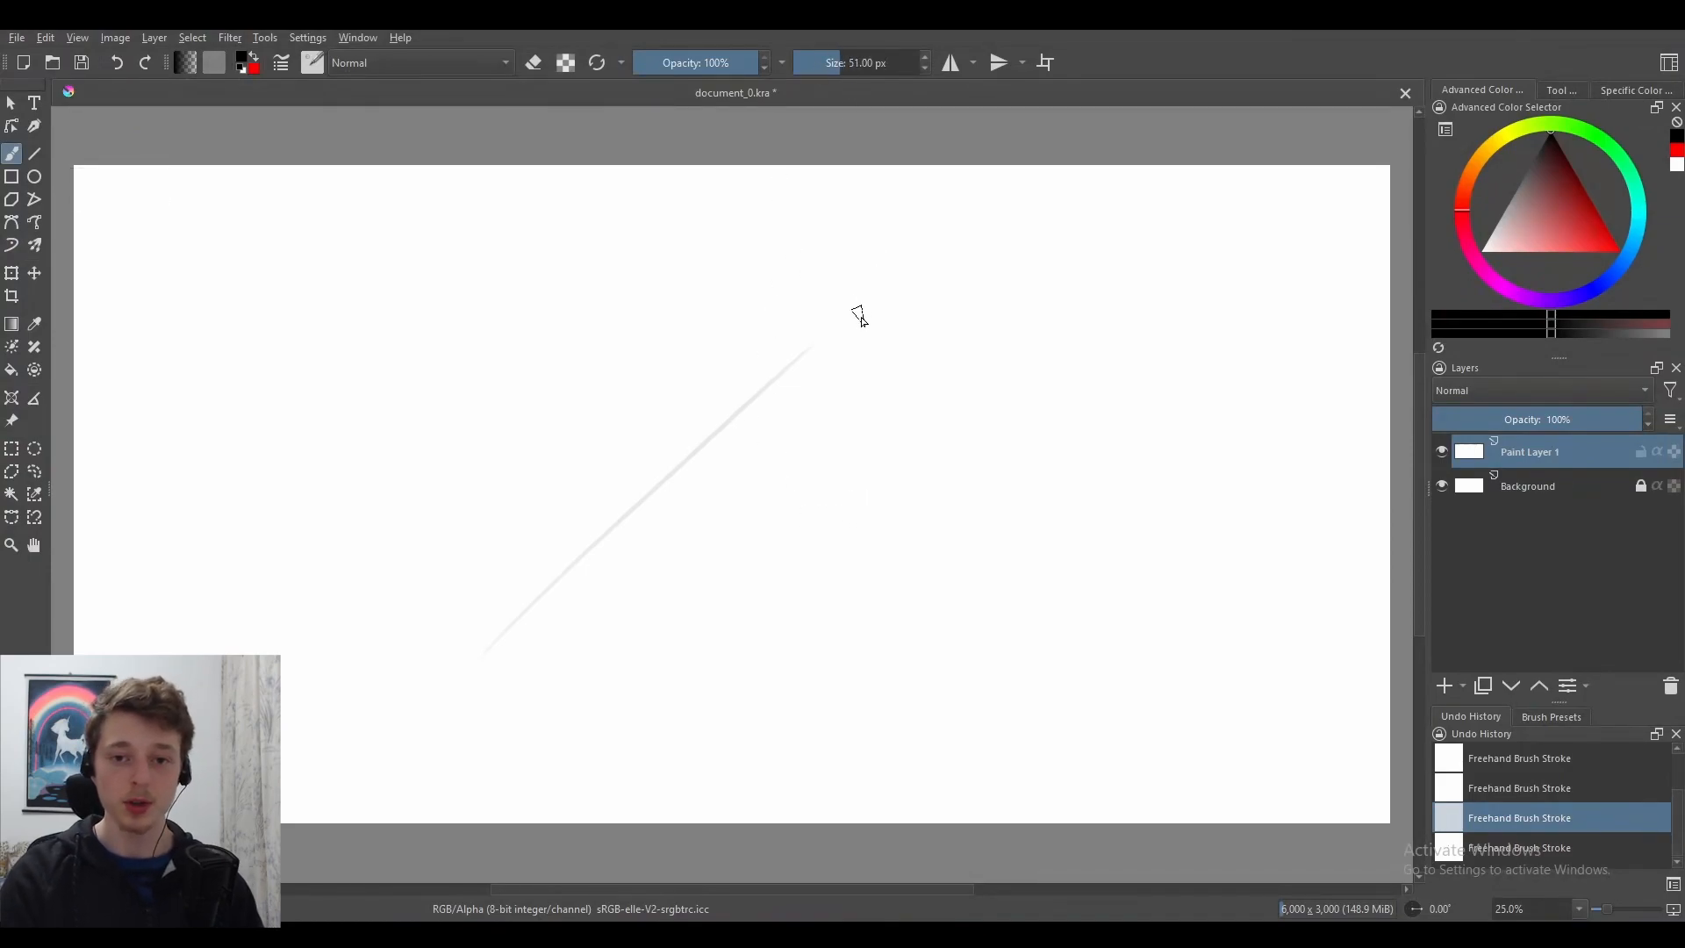
mouse_move(813, 583)
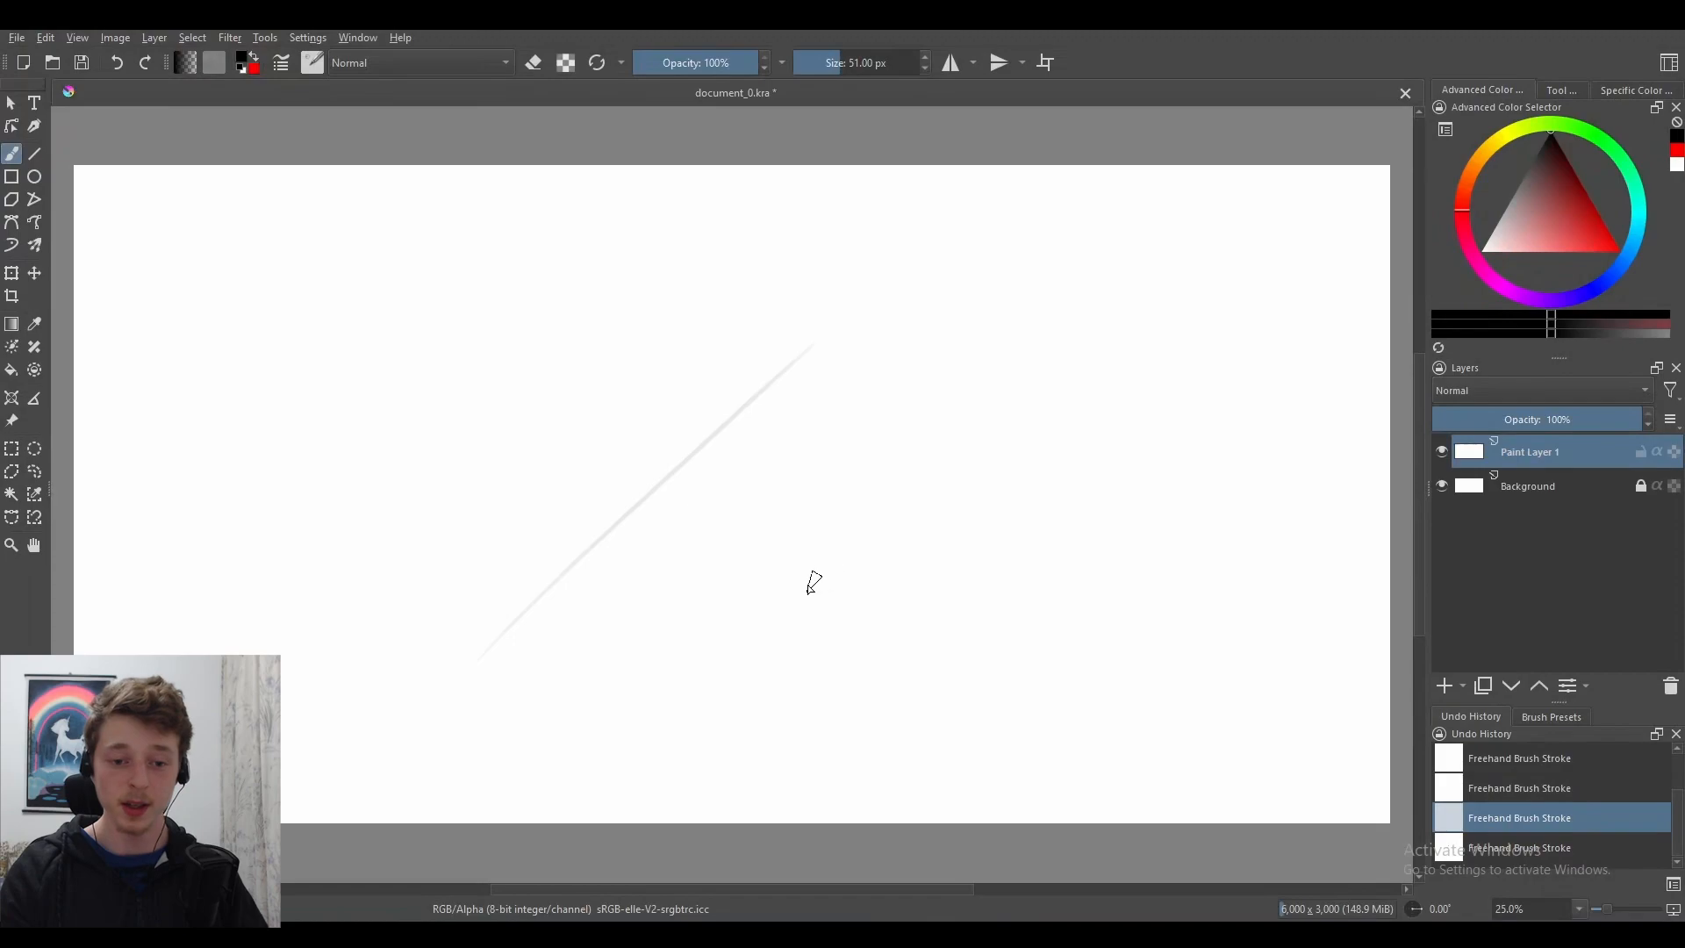
mouse_move(897, 309)
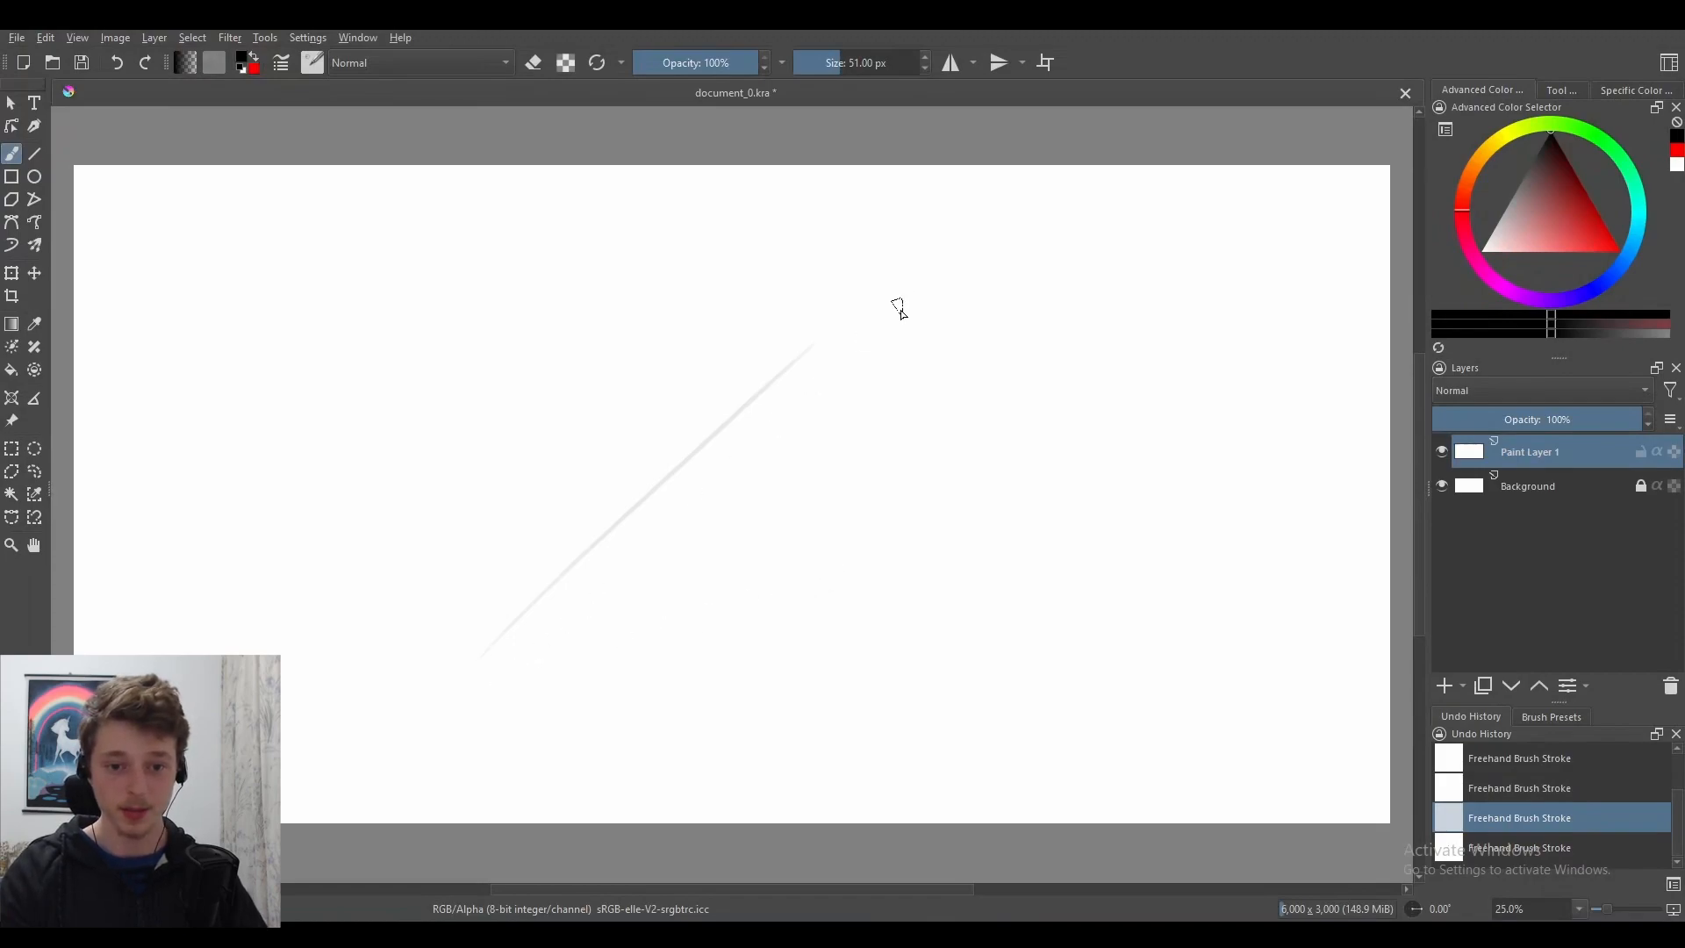
mouse_move(634, 545)
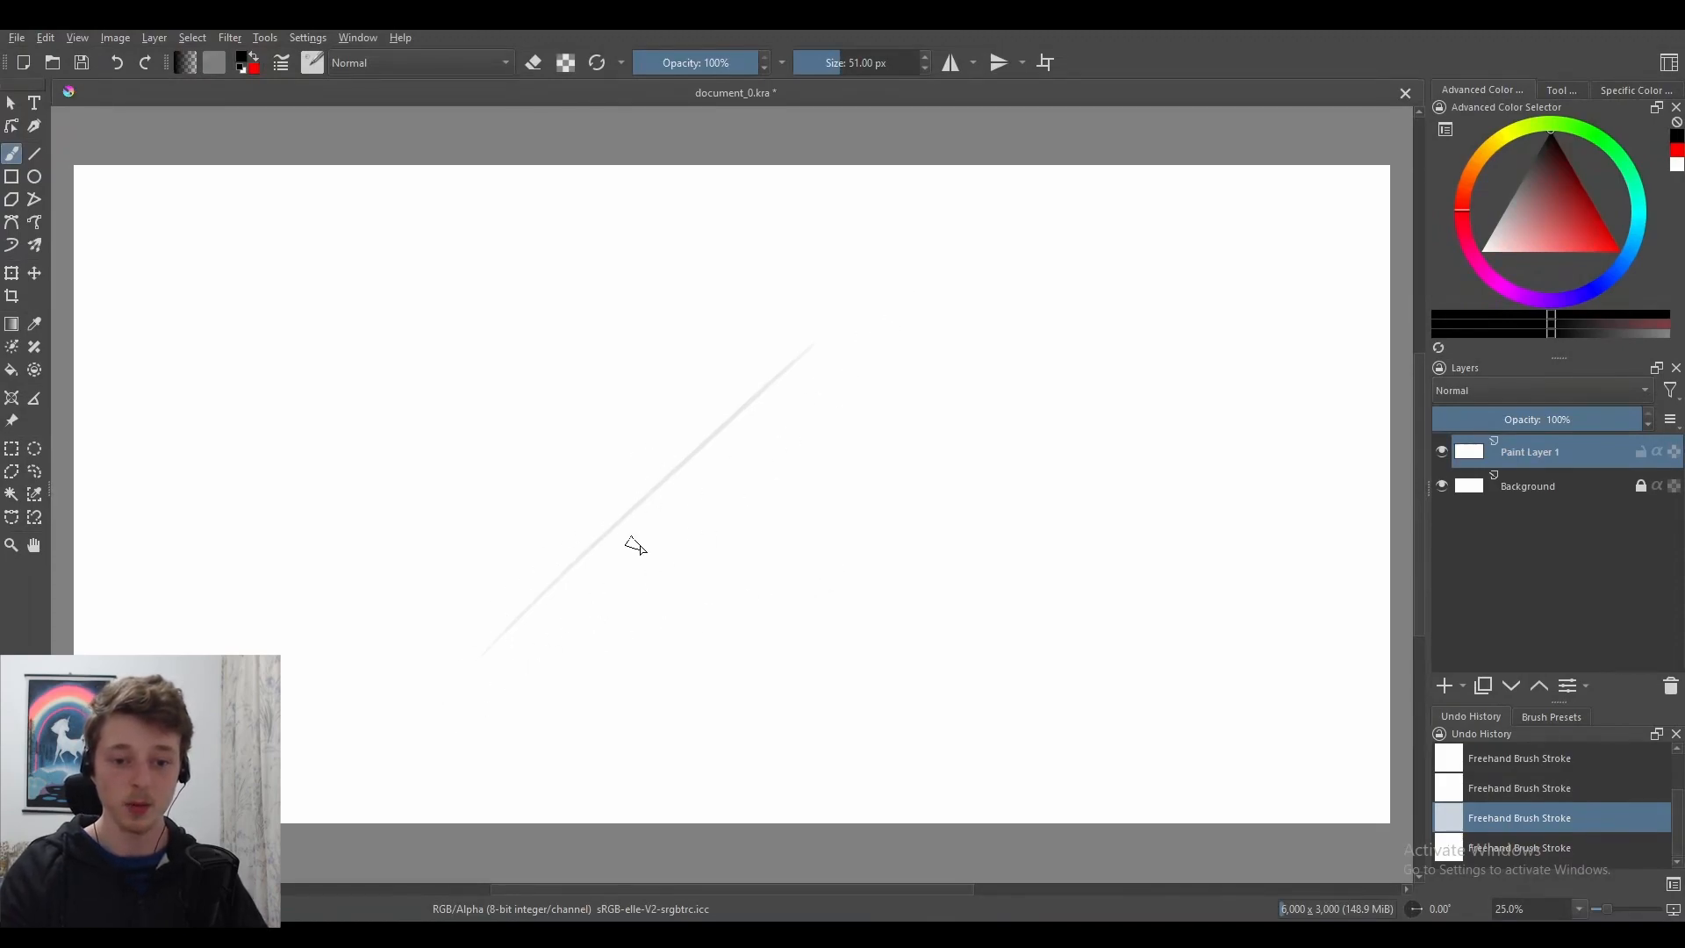
mouse_move(604, 558)
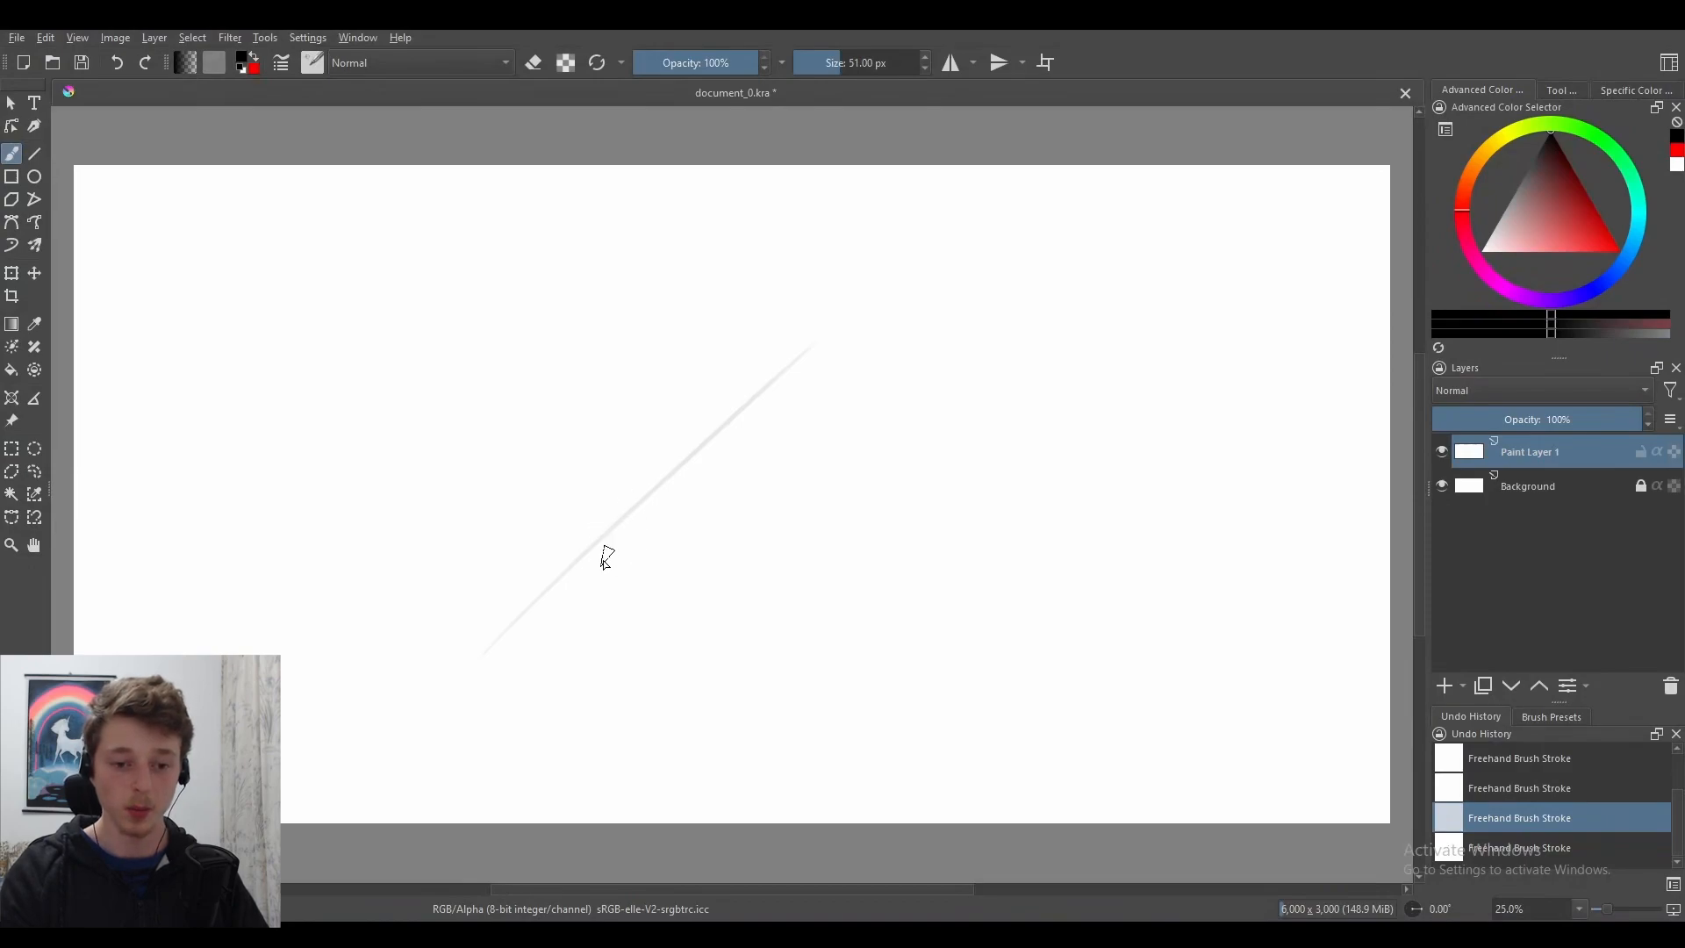
mouse_move(876, 418)
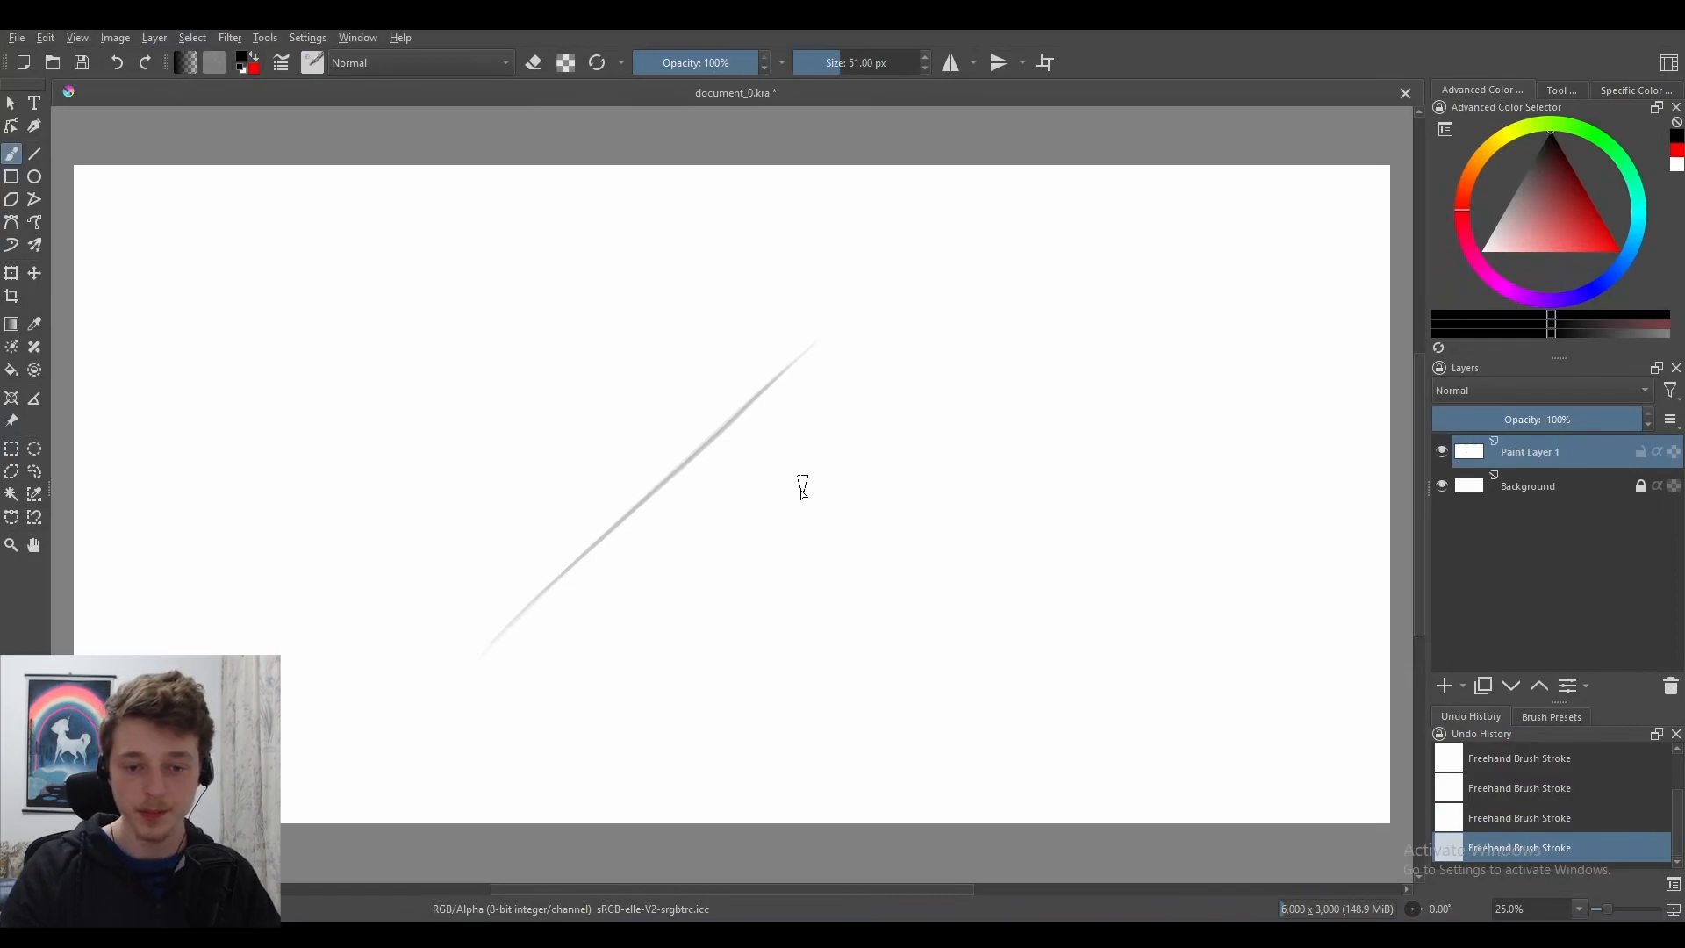
mouse_move(707, 549)
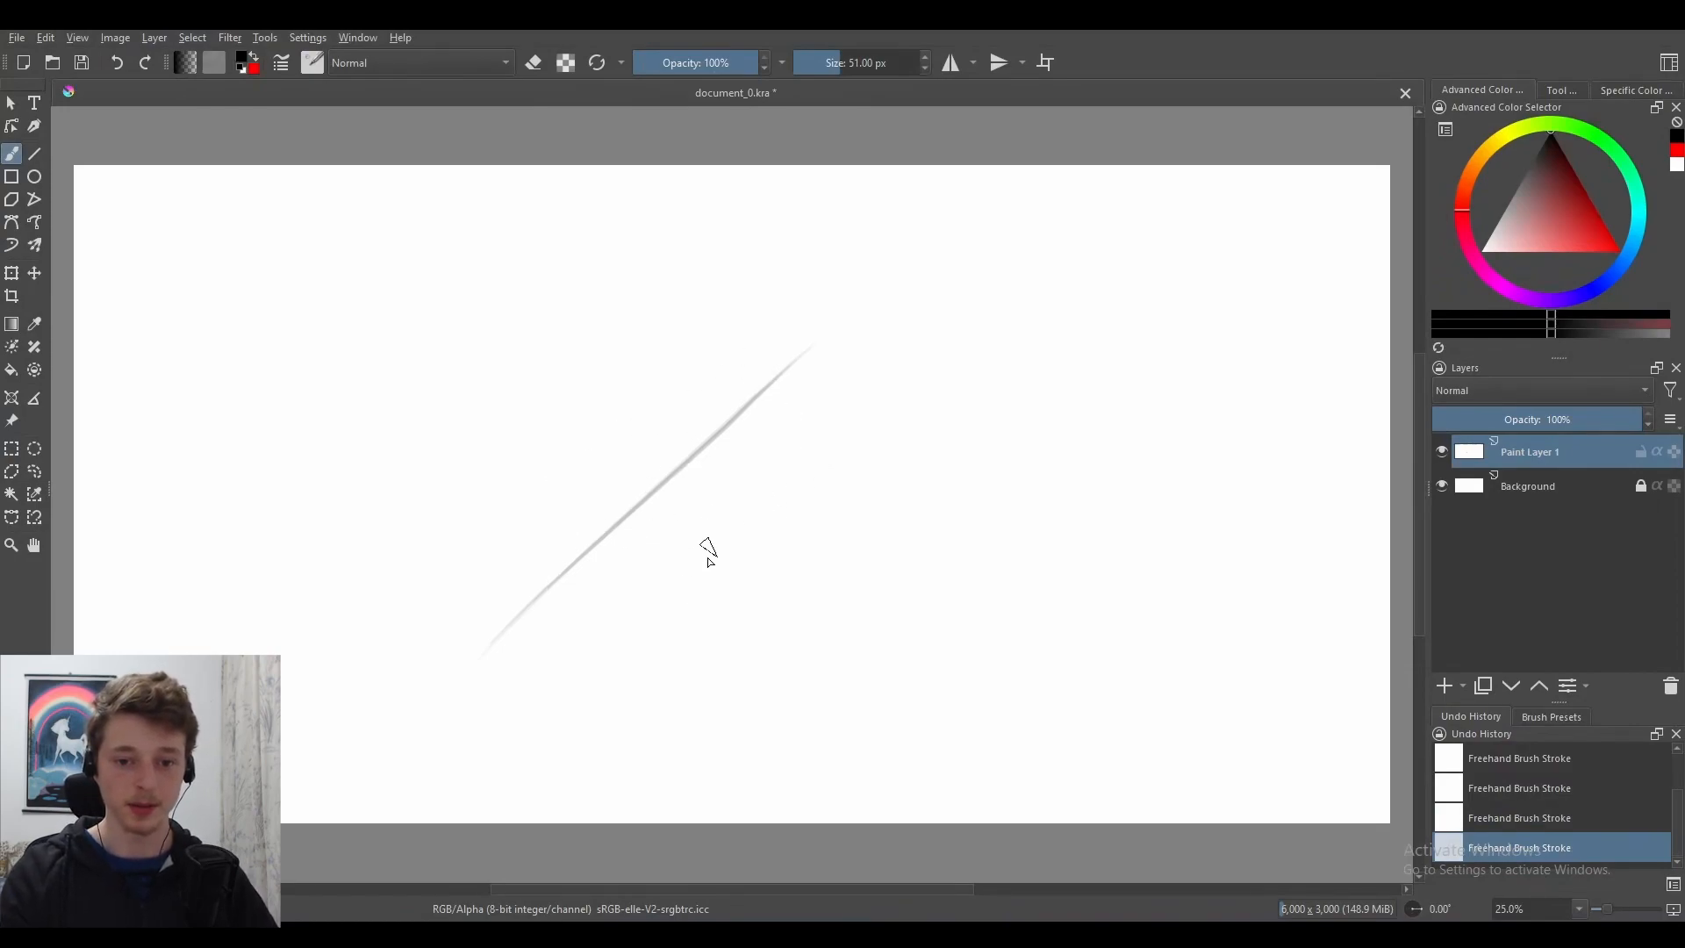
mouse_move(695, 570)
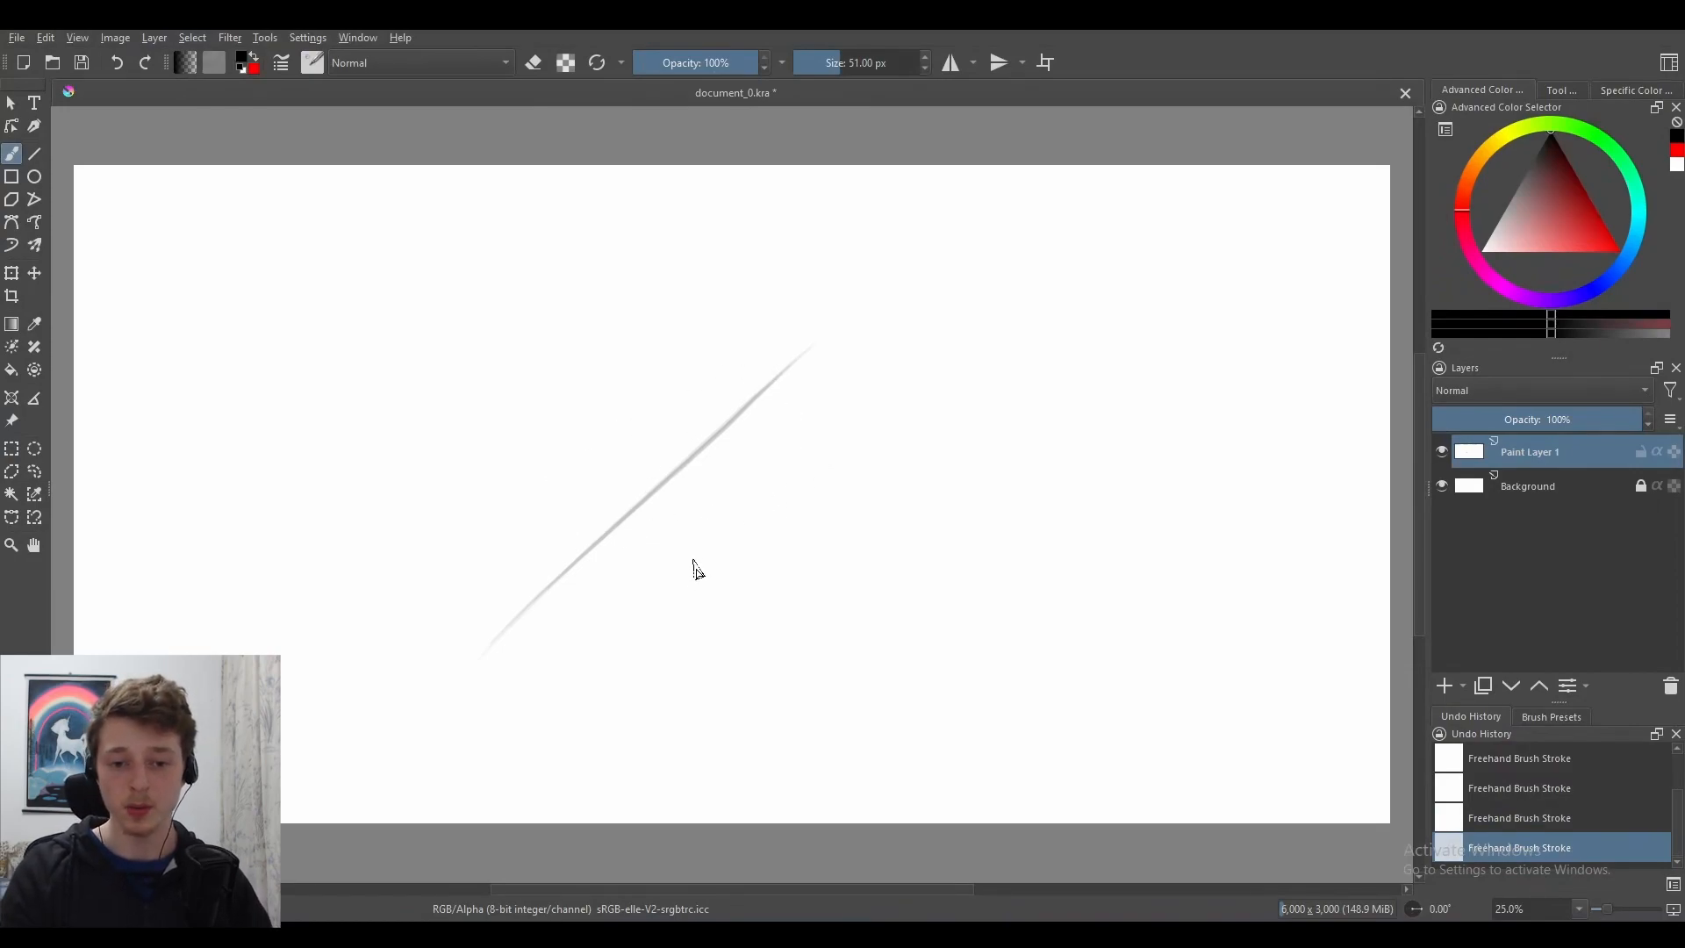